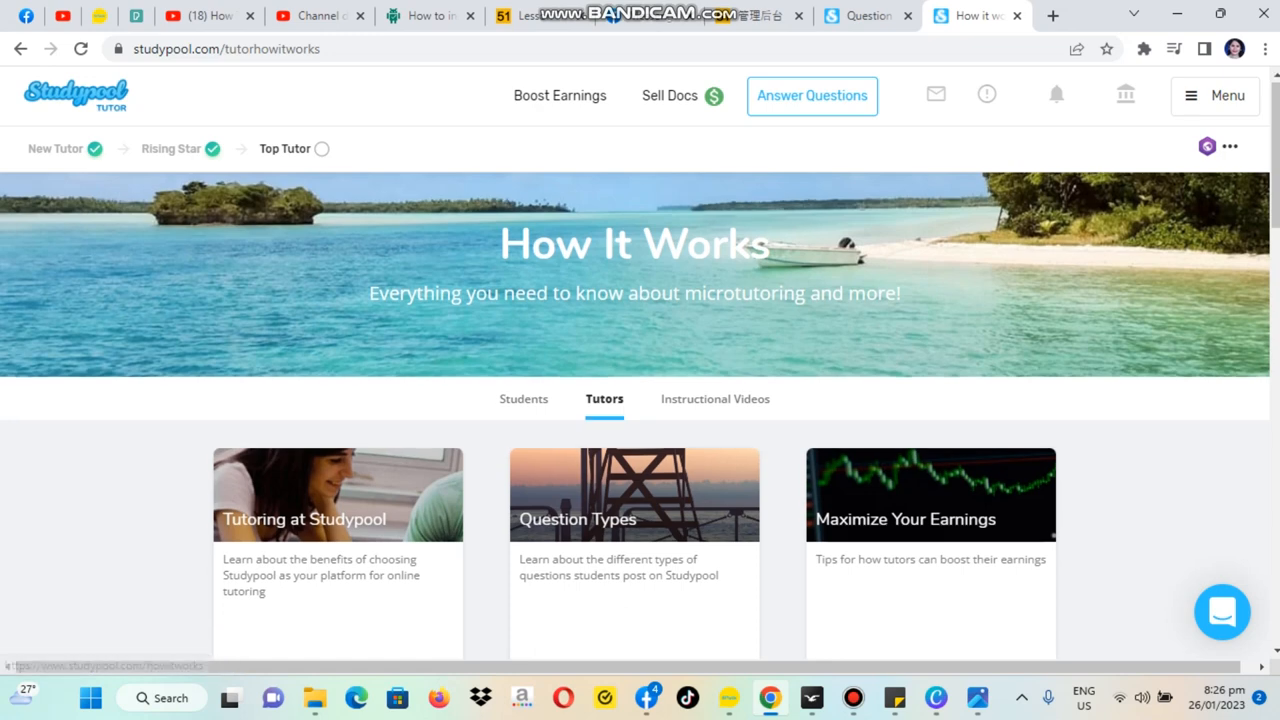
Step: Scroll through the Tutoring at Studypool article down to the full-time tutoring section
{"action": "scroll", "scroll_direction": "down", "scroll_amount": 3}
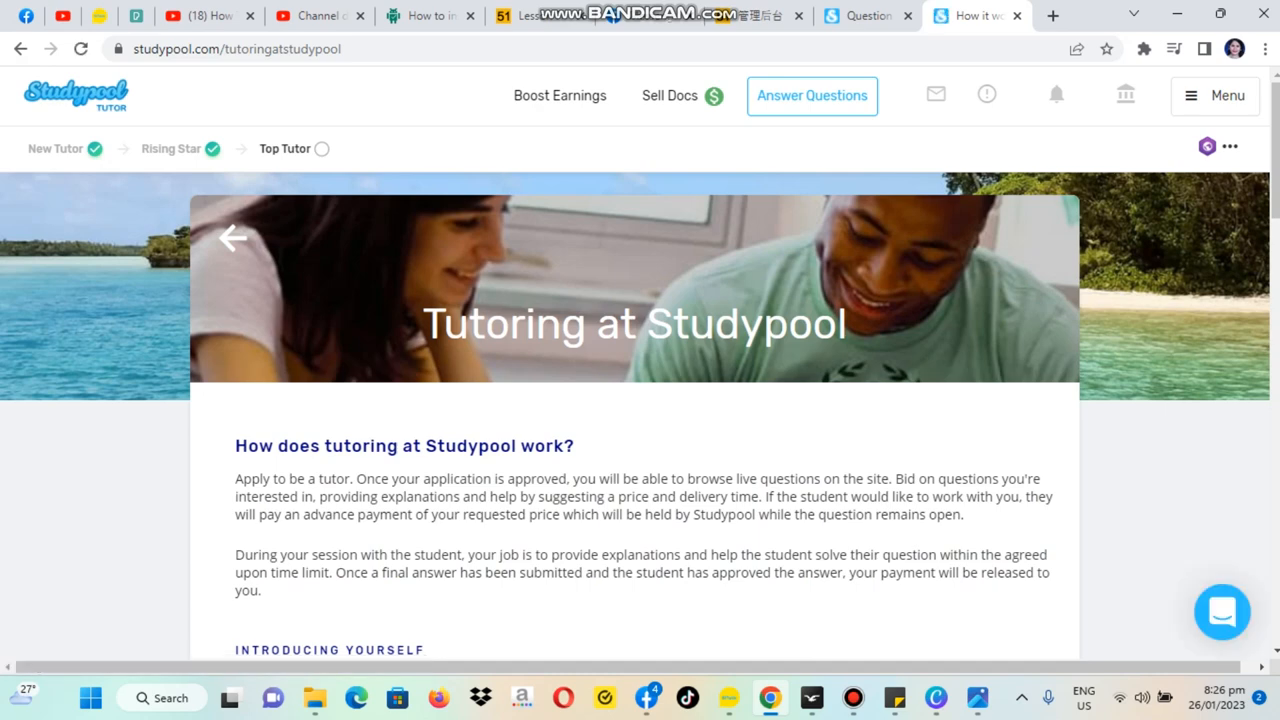
{"action": "scroll", "scroll_direction": "down", "scroll_amount": 3}
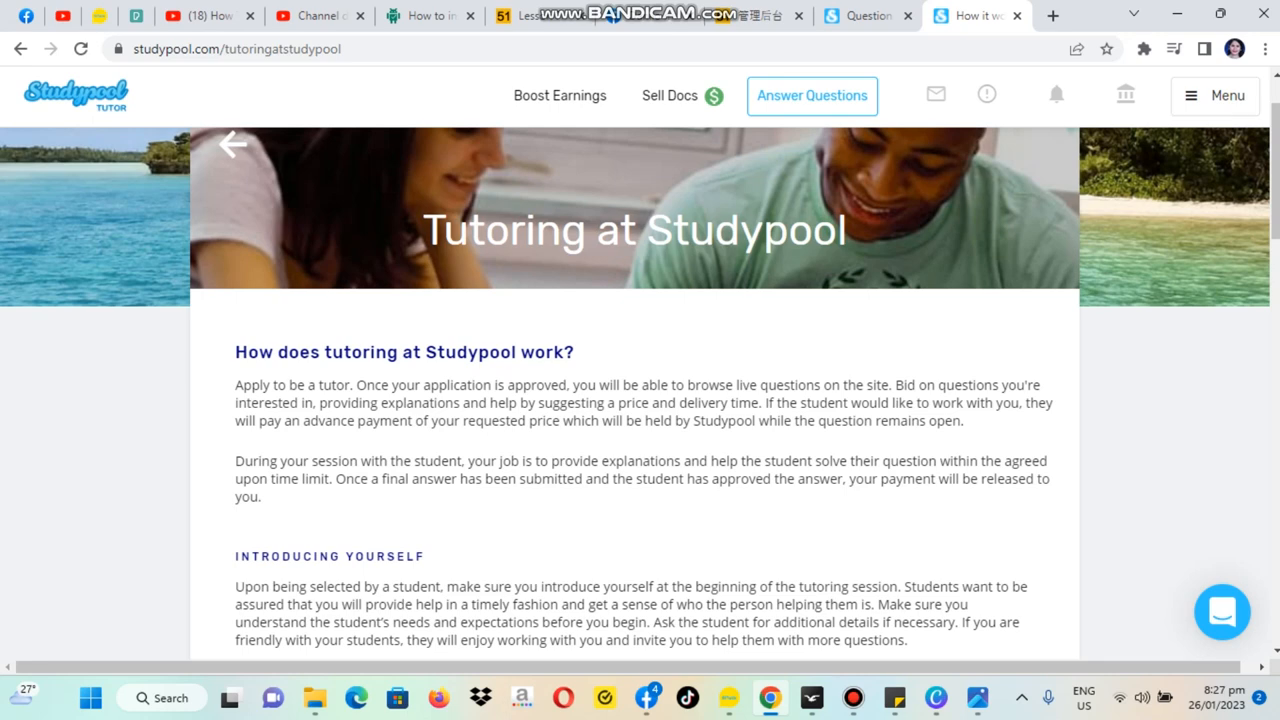
{"action": "scroll", "scroll_direction": "down", "scroll_amount": 3}
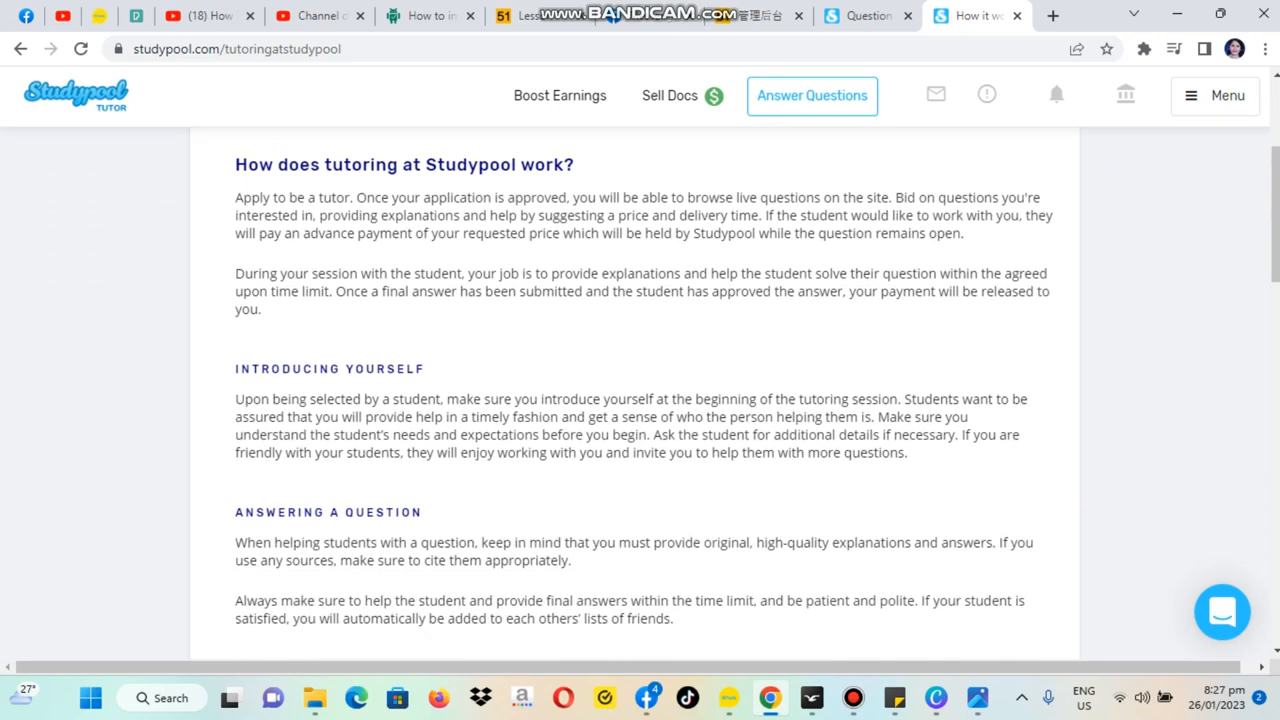
{"action": "scroll", "scroll_direction": "down", "scroll_amount": 3}
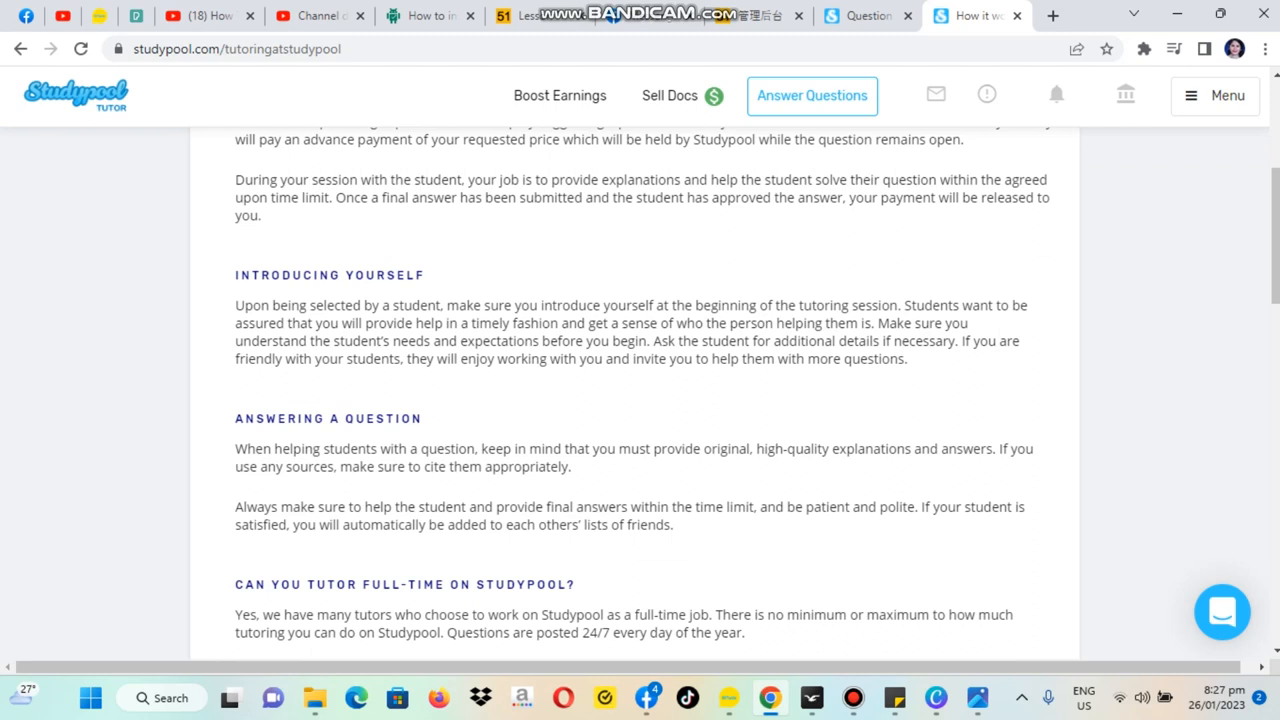
{"action": "scroll", "scroll_direction": "down", "scroll_amount": 3}
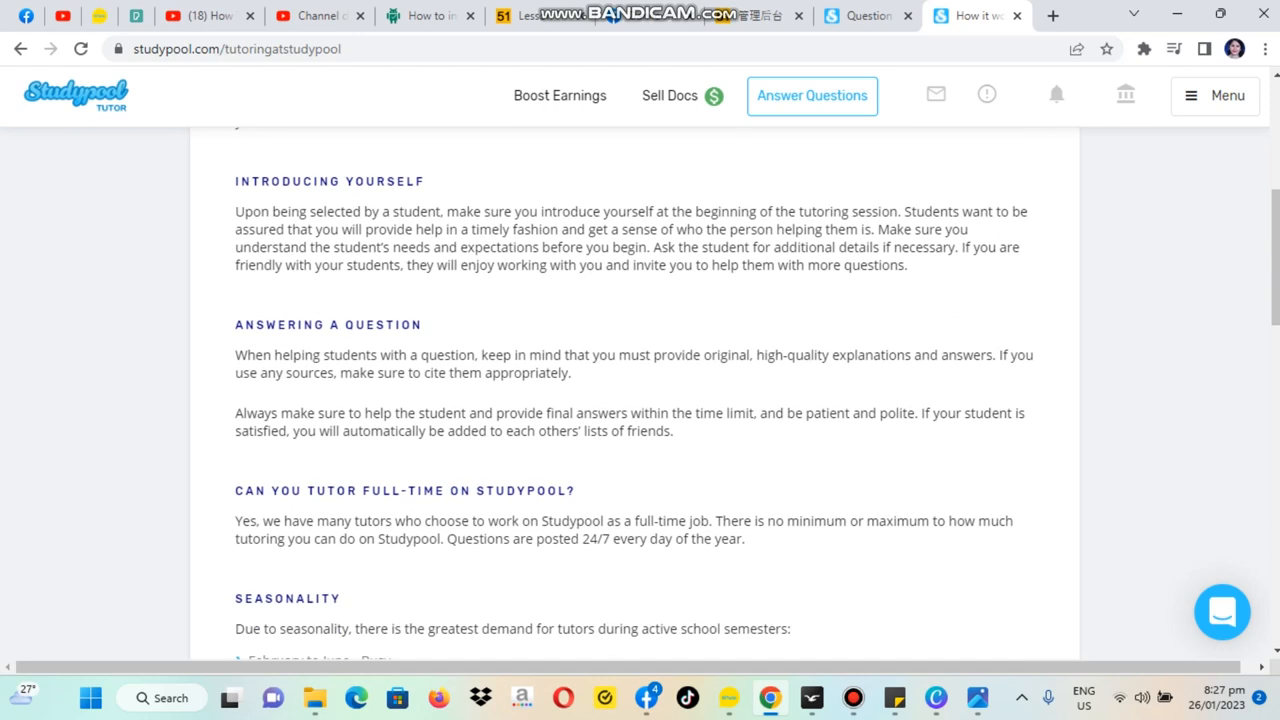
{"action": "scroll", "scroll_direction": "down", "scroll_amount": 3}
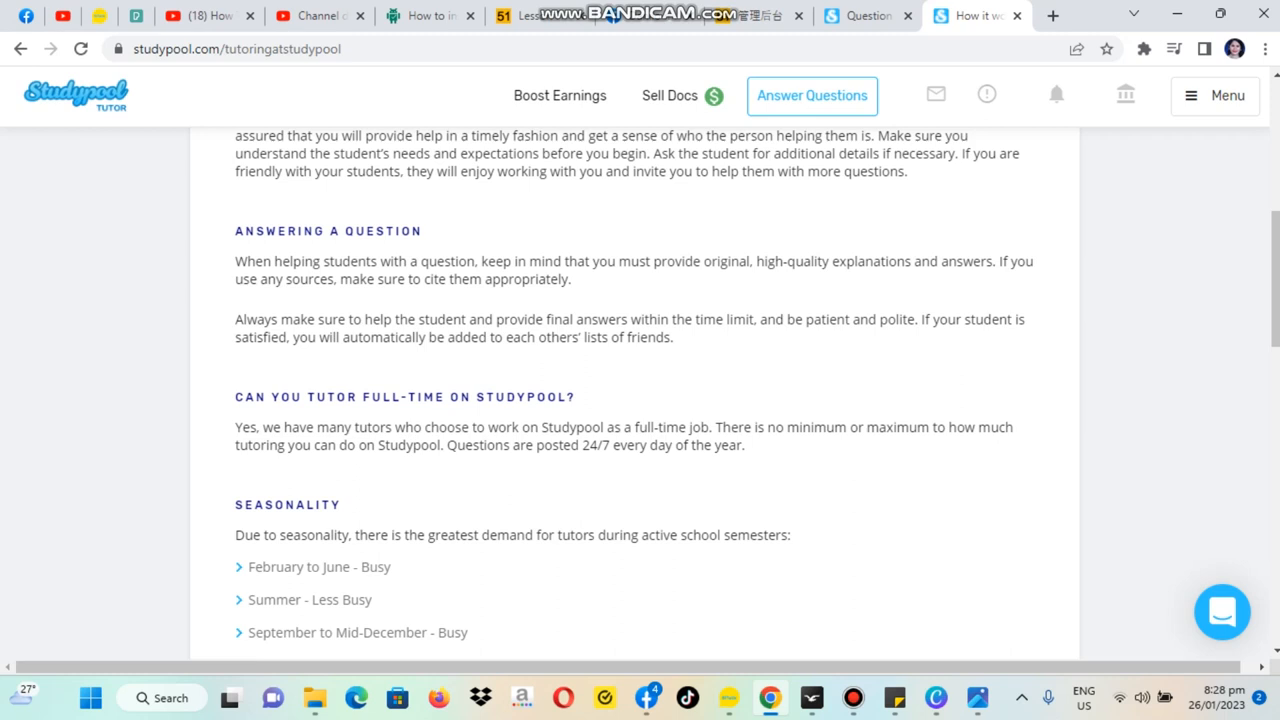
{"action": "scroll", "scroll_direction": "down", "scroll_amount": 3}
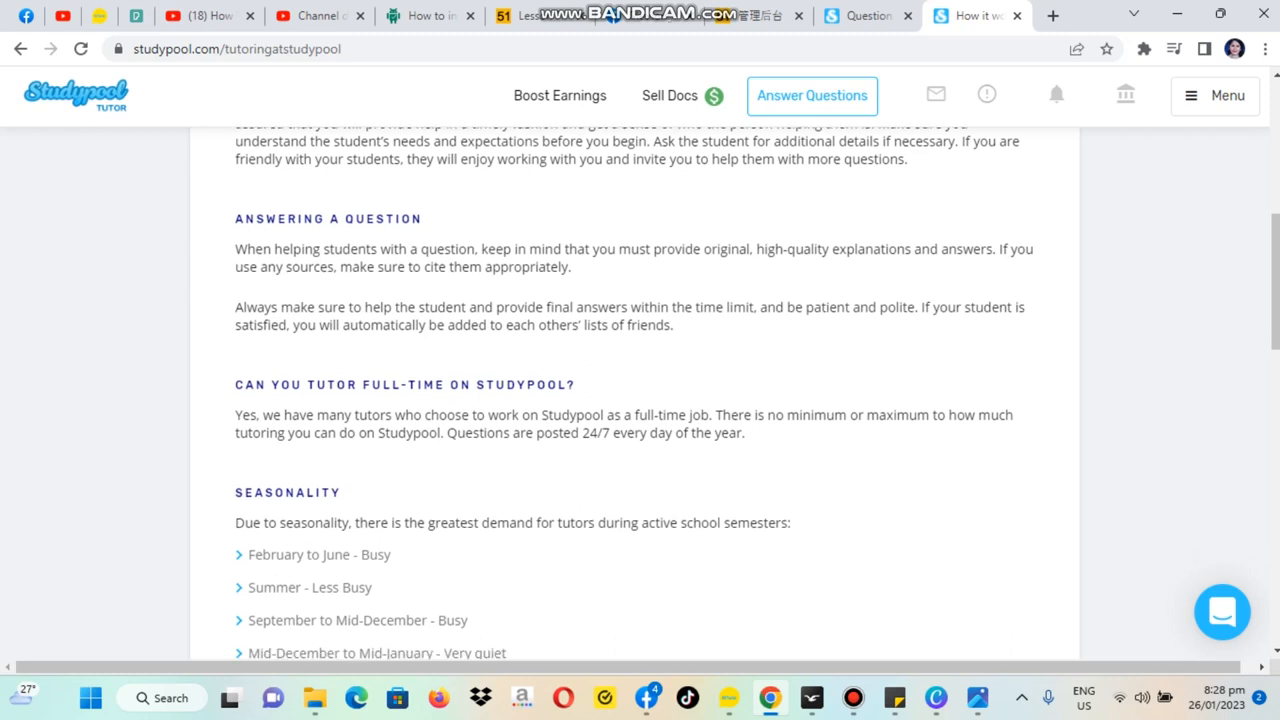
{"action": "scroll", "scroll_direction": "down", "scroll_amount": 3}
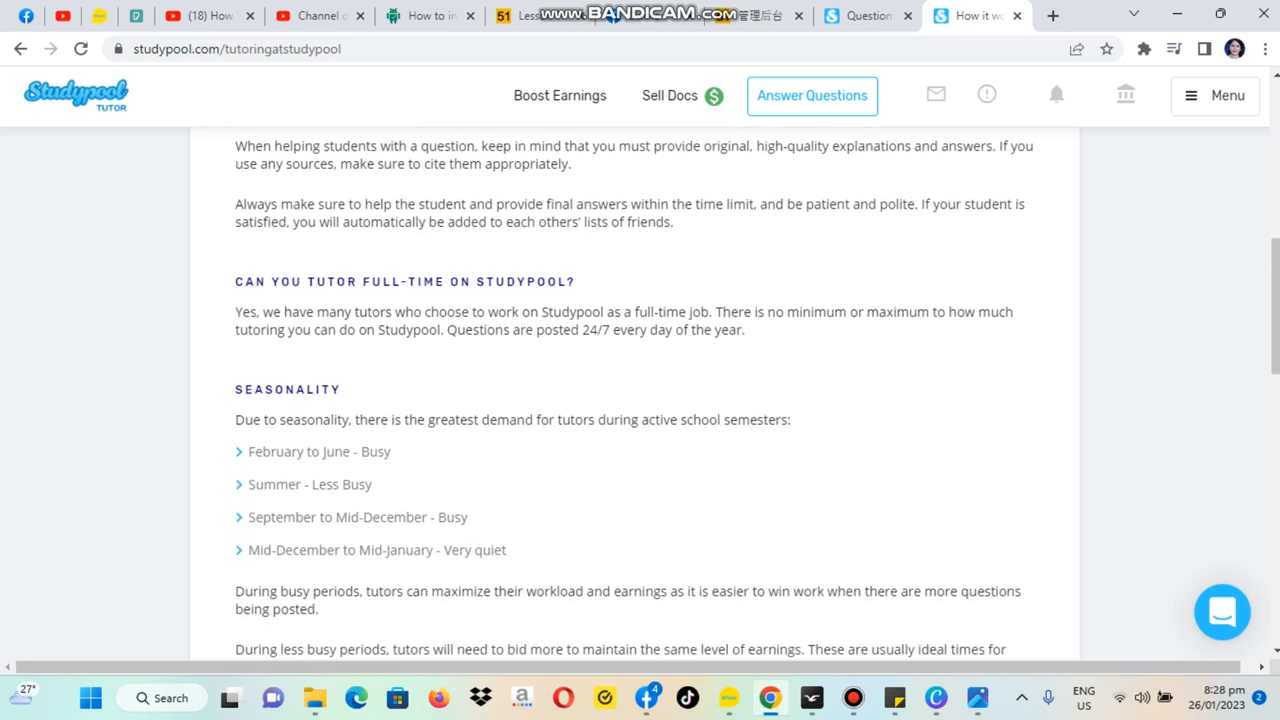
{"action": "scroll", "scroll_direction": "down", "scroll_amount": 3}
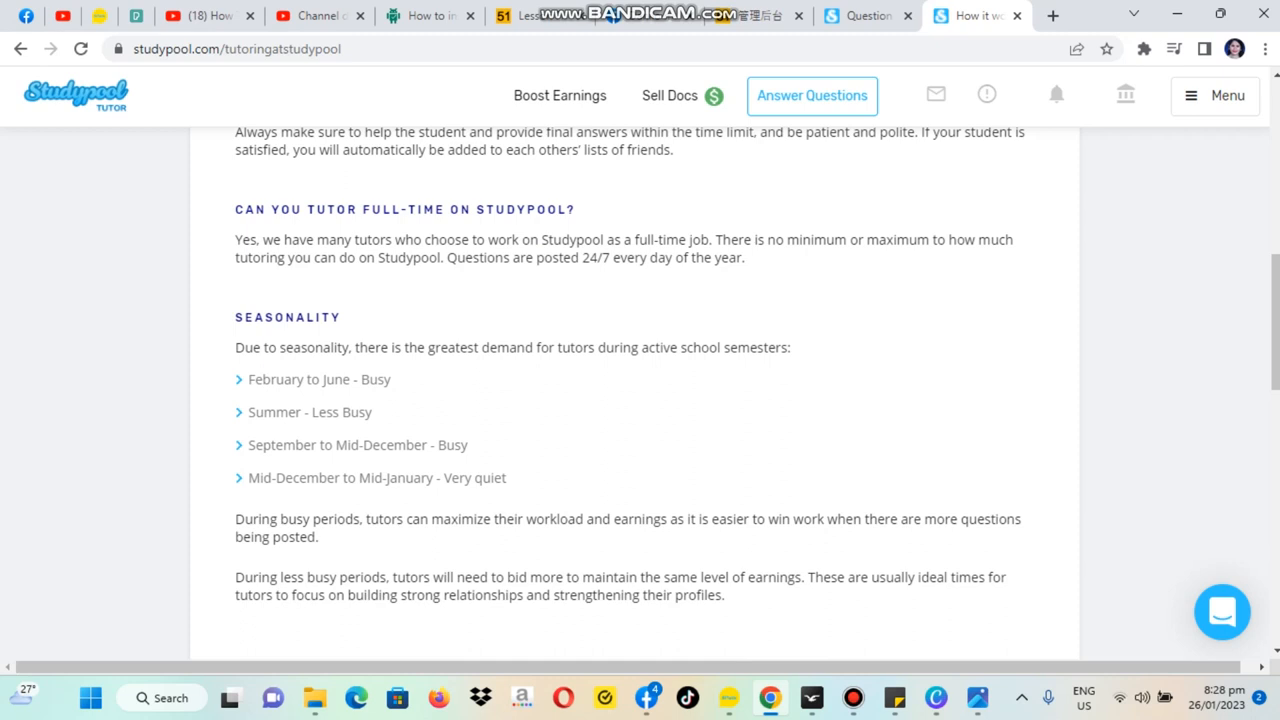
{"action": "scroll", "scroll_direction": "down", "scroll_amount": 3}
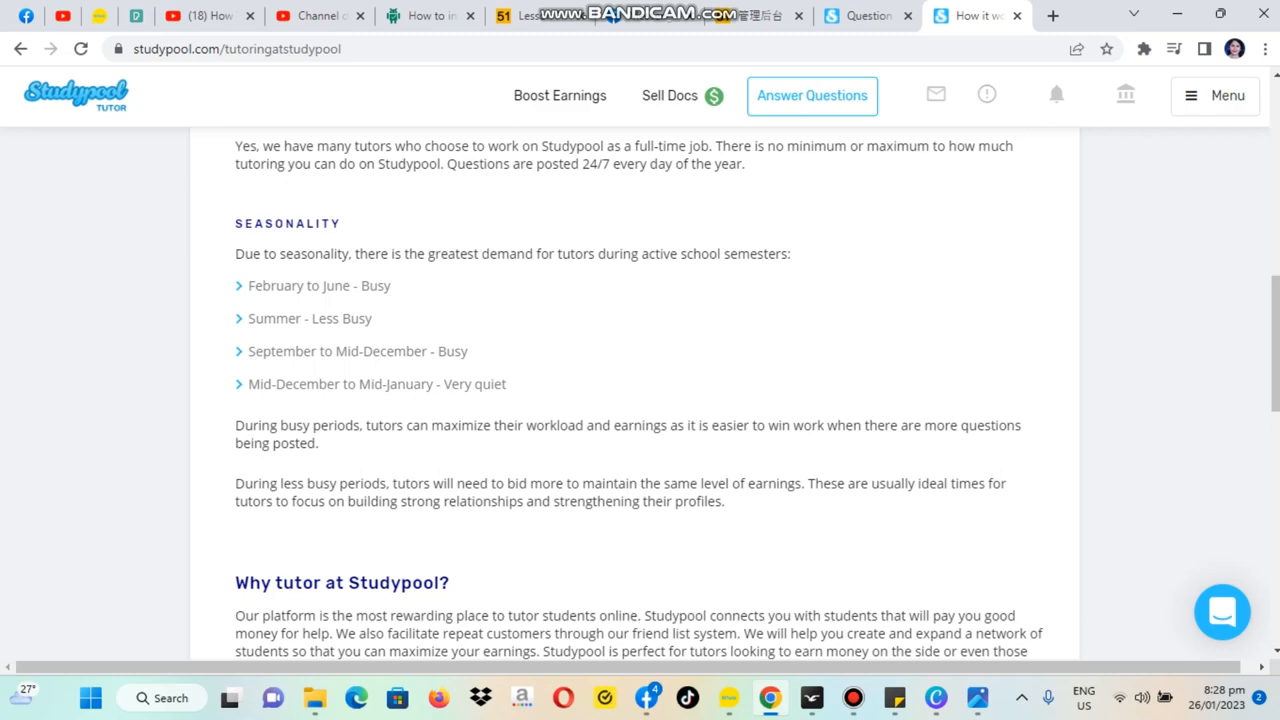
{"action": "scroll", "scroll_direction": "down", "scroll_amount": 3}
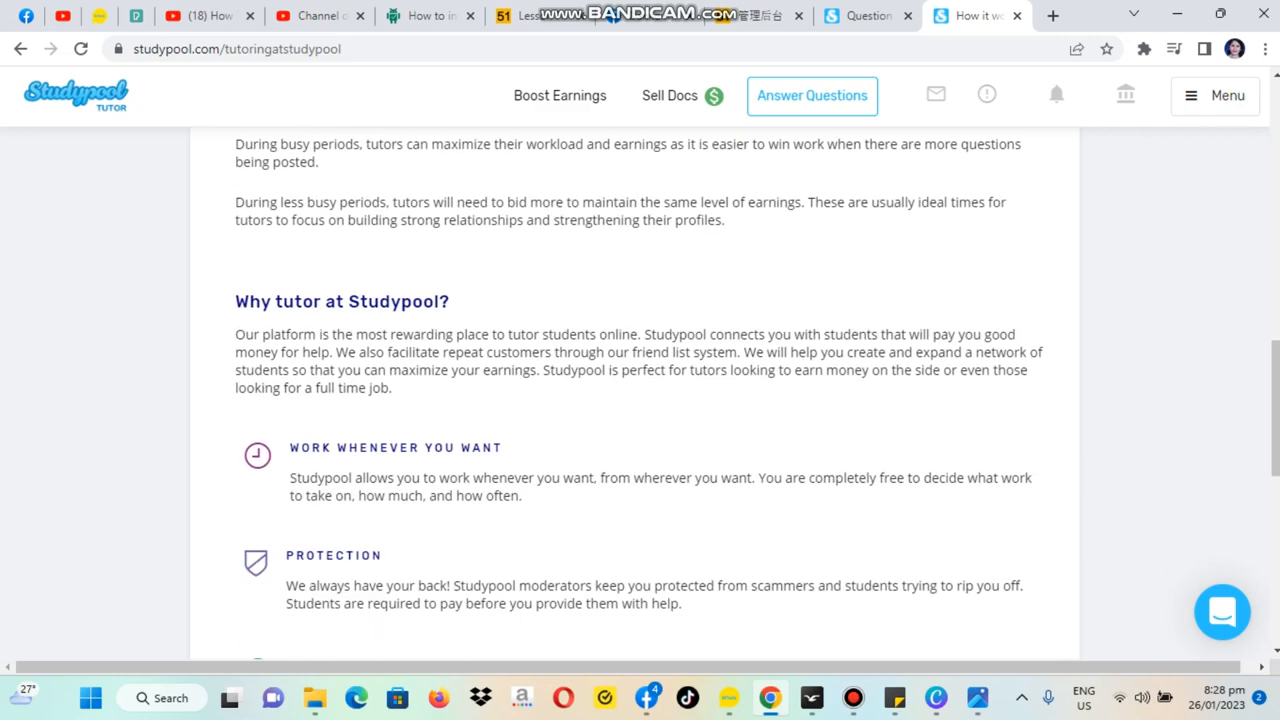
{"action": "scroll", "scroll_direction": "down", "scroll_amount": 3}
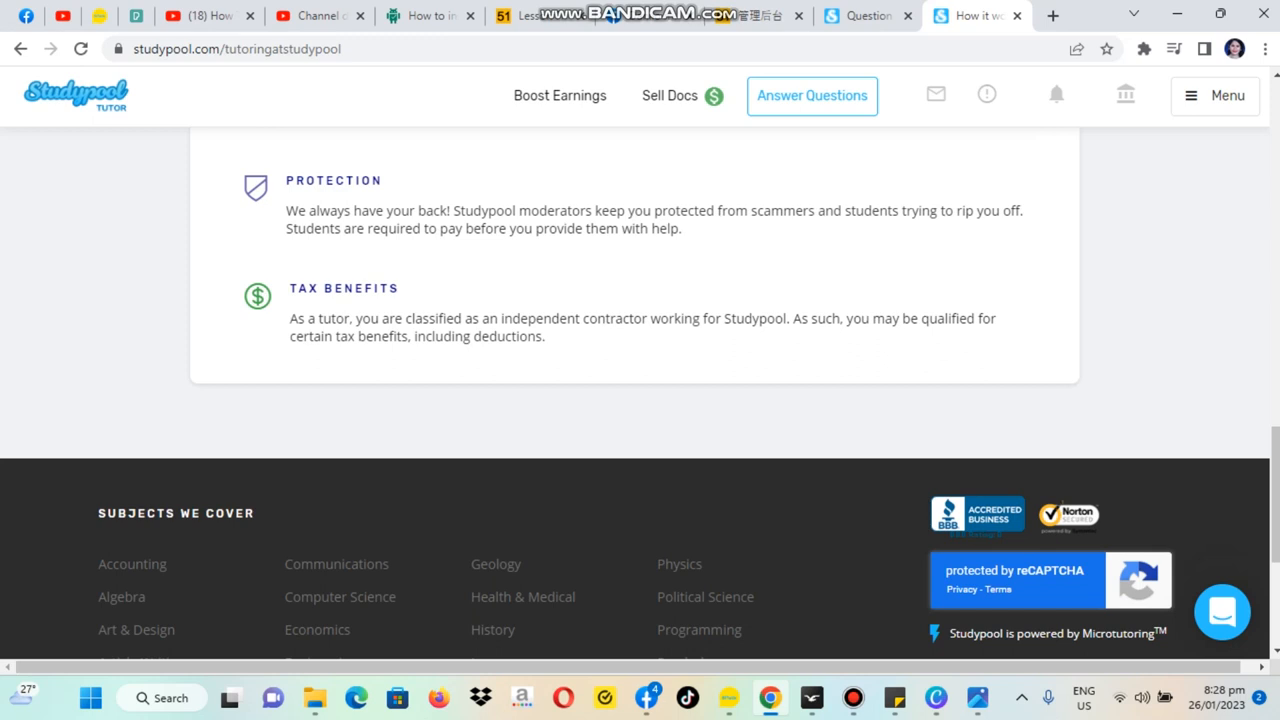
{"action": "scroll", "scroll_direction": "up", "scroll_amount": 3}
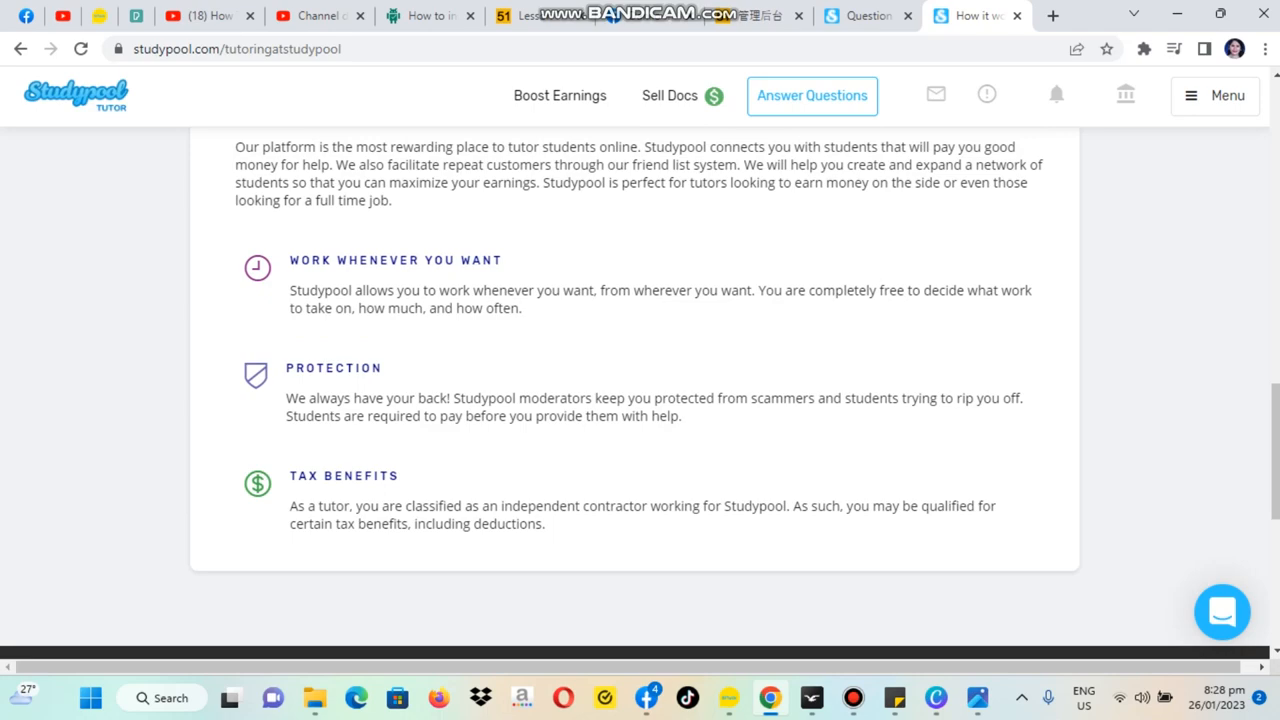
{"action": "scroll", "scroll_direction": "up", "scroll_amount": 3}
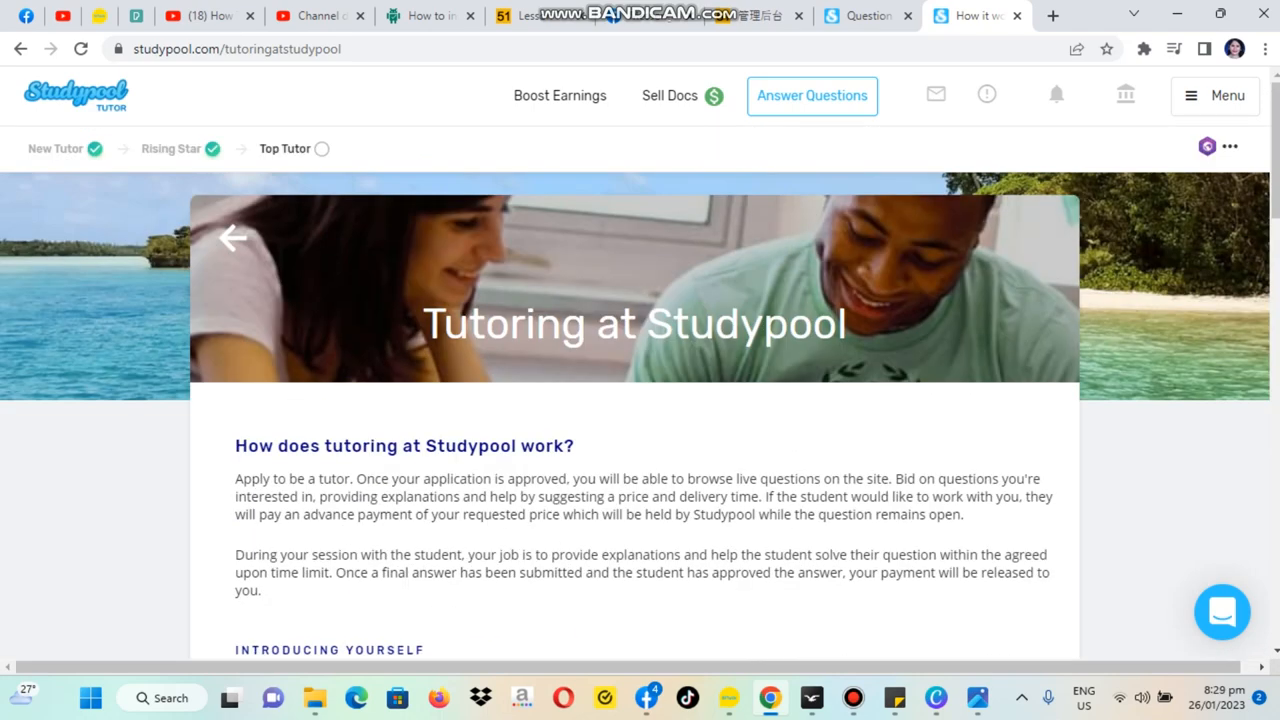
{"action": "scroll", "scroll_direction": "down", "scroll_amount": 3}
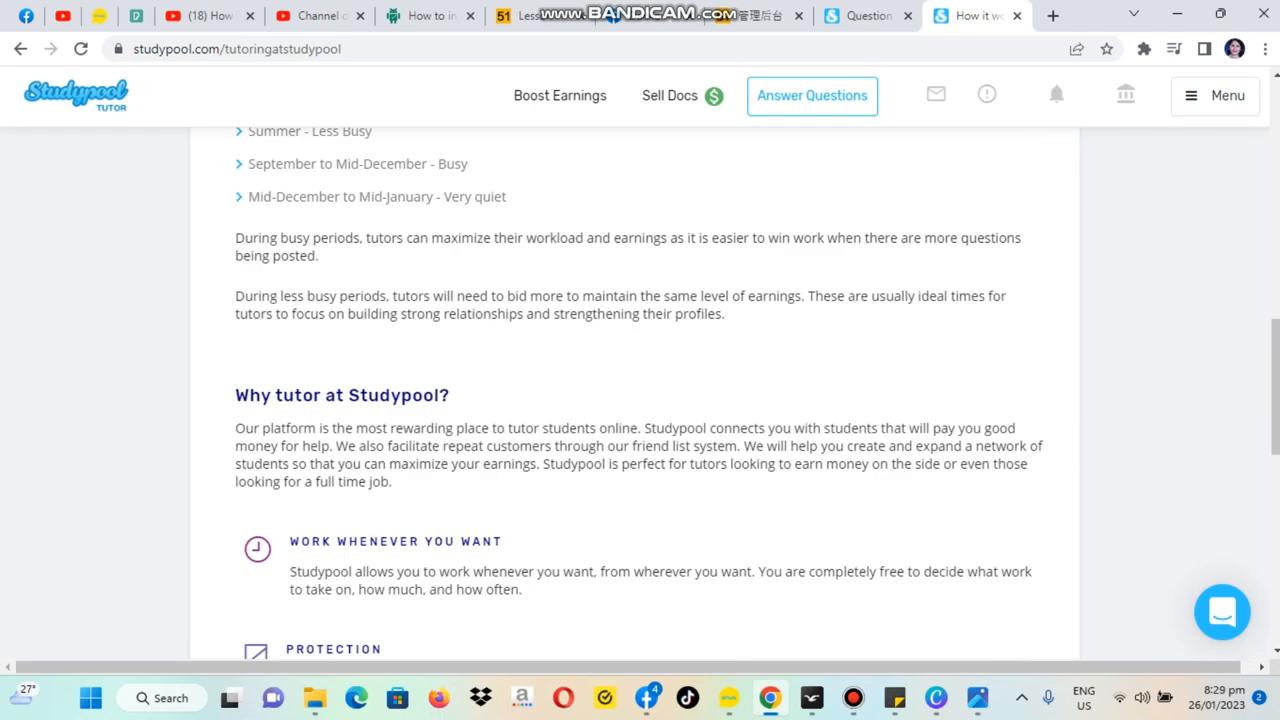
{"action": "scroll", "scroll_direction": "up", "scroll_amount": 3}
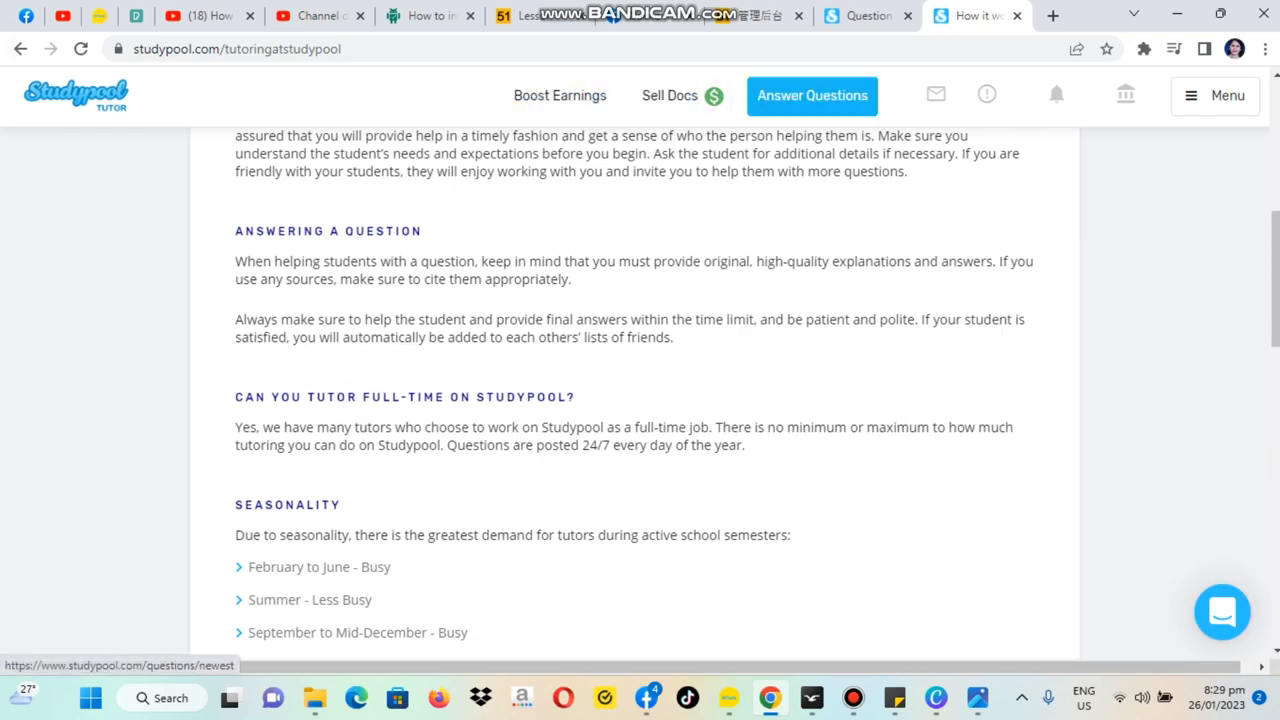
Step: Navigate via the account menu to How It Works and scroll to the tutor guide article cards
{"action": "left_click", "coordinate": [1236, 48]}
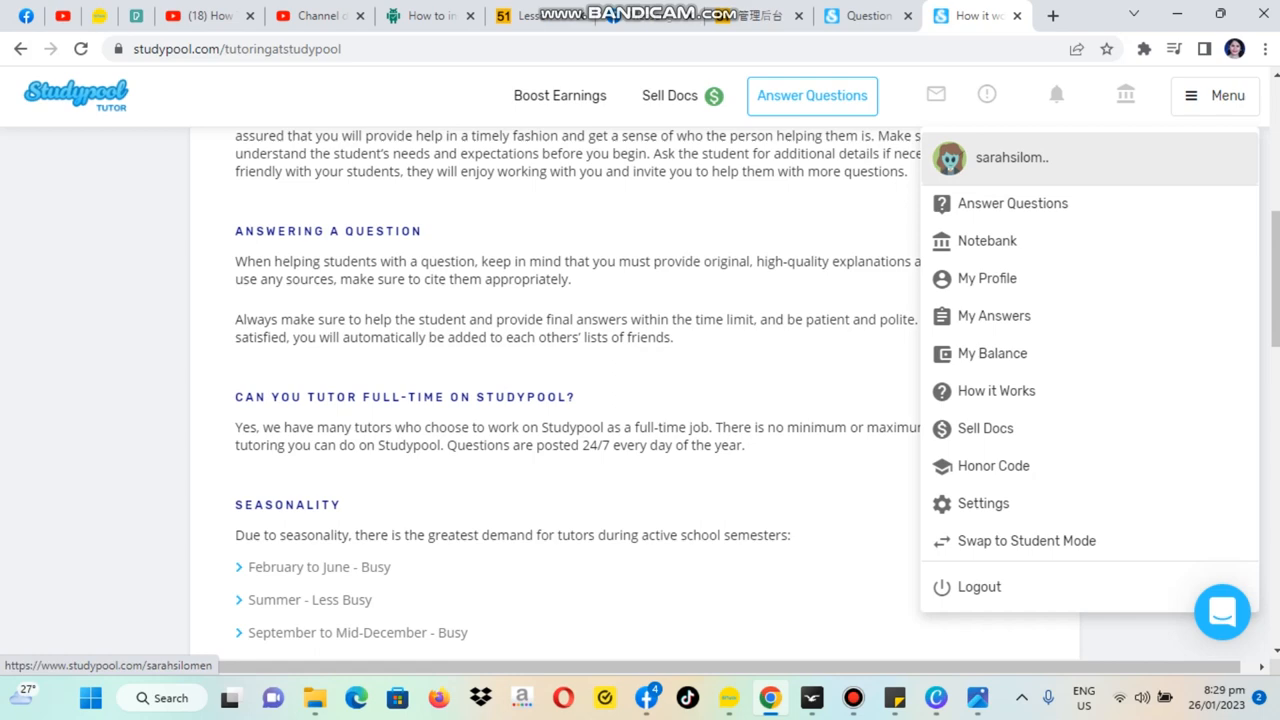
{"action": "mouse_move", "coordinate": [996, 390]}
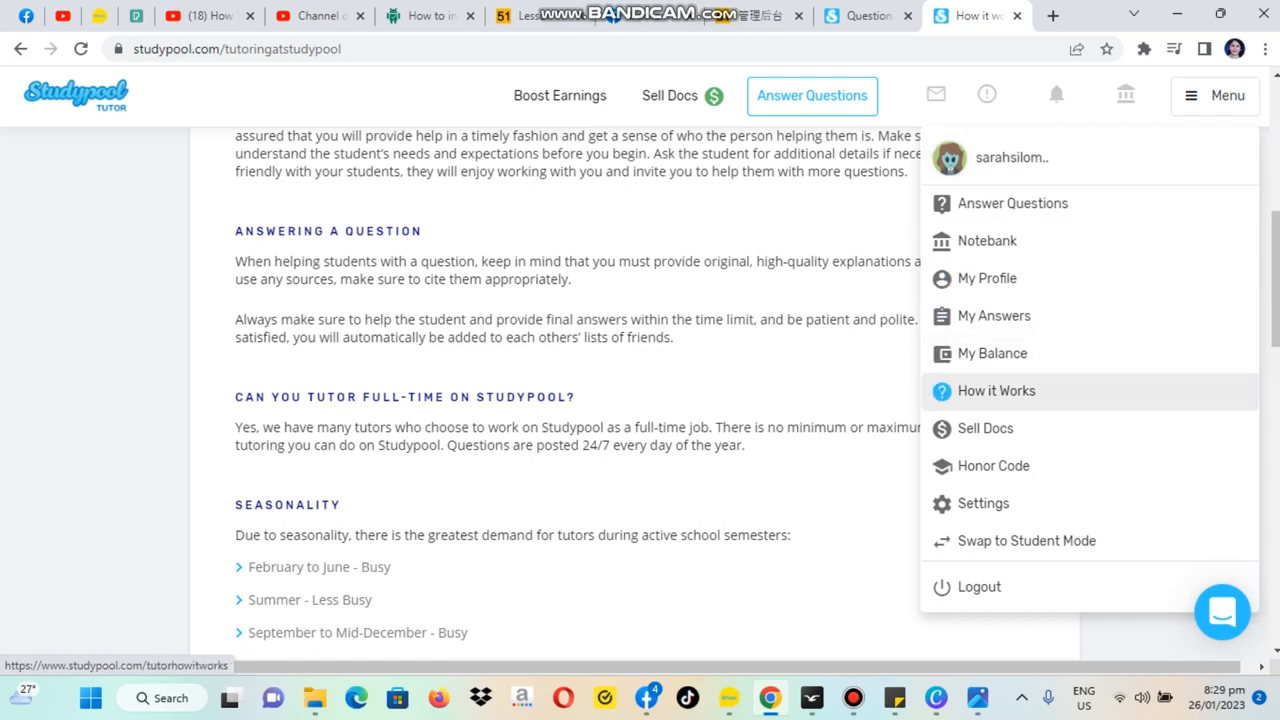
{"action": "left_click", "coordinate": [996, 390]}
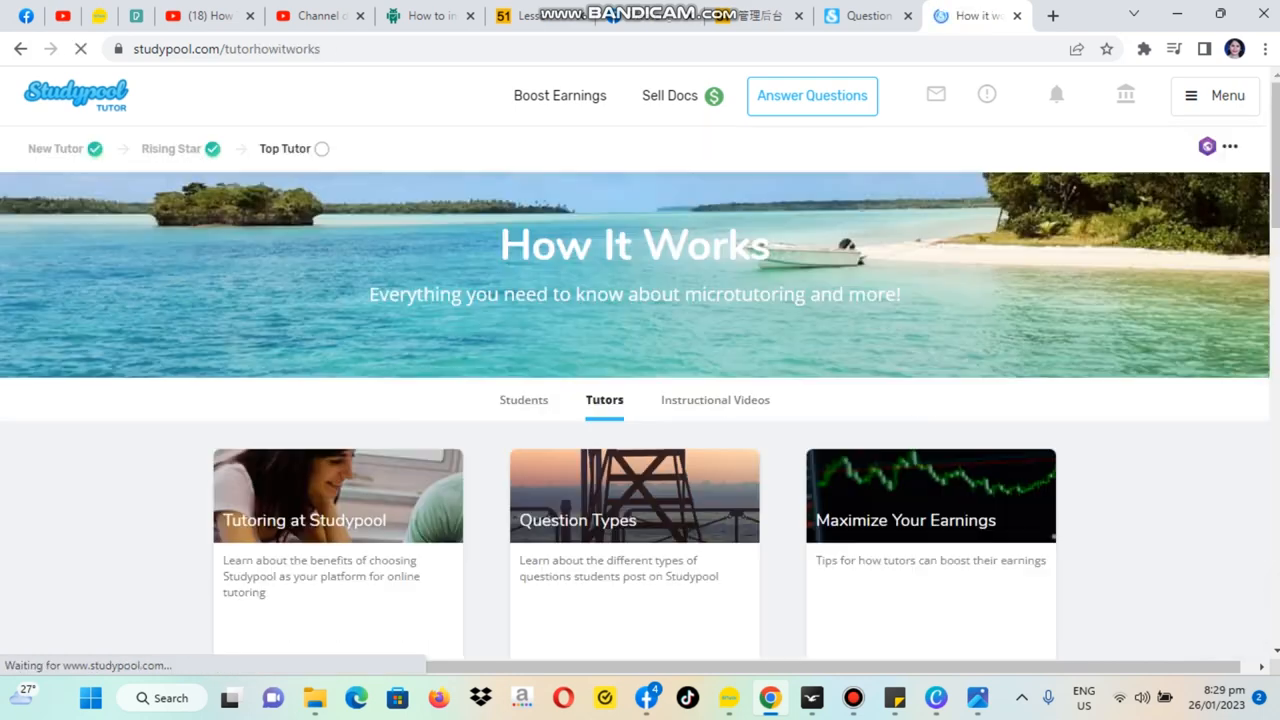
{"action": "scroll", "scroll_direction": "down", "scroll_amount": 3}
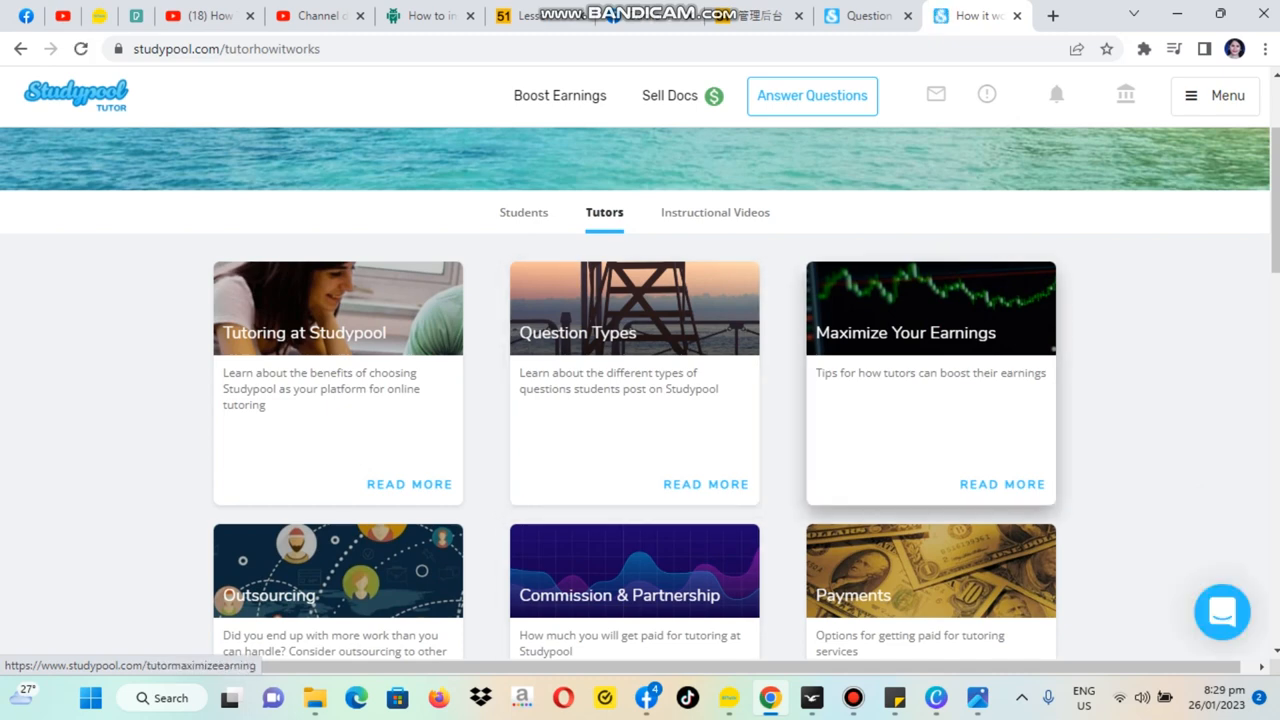
{"action": "scroll", "scroll_direction": "down", "scroll_amount": 3}
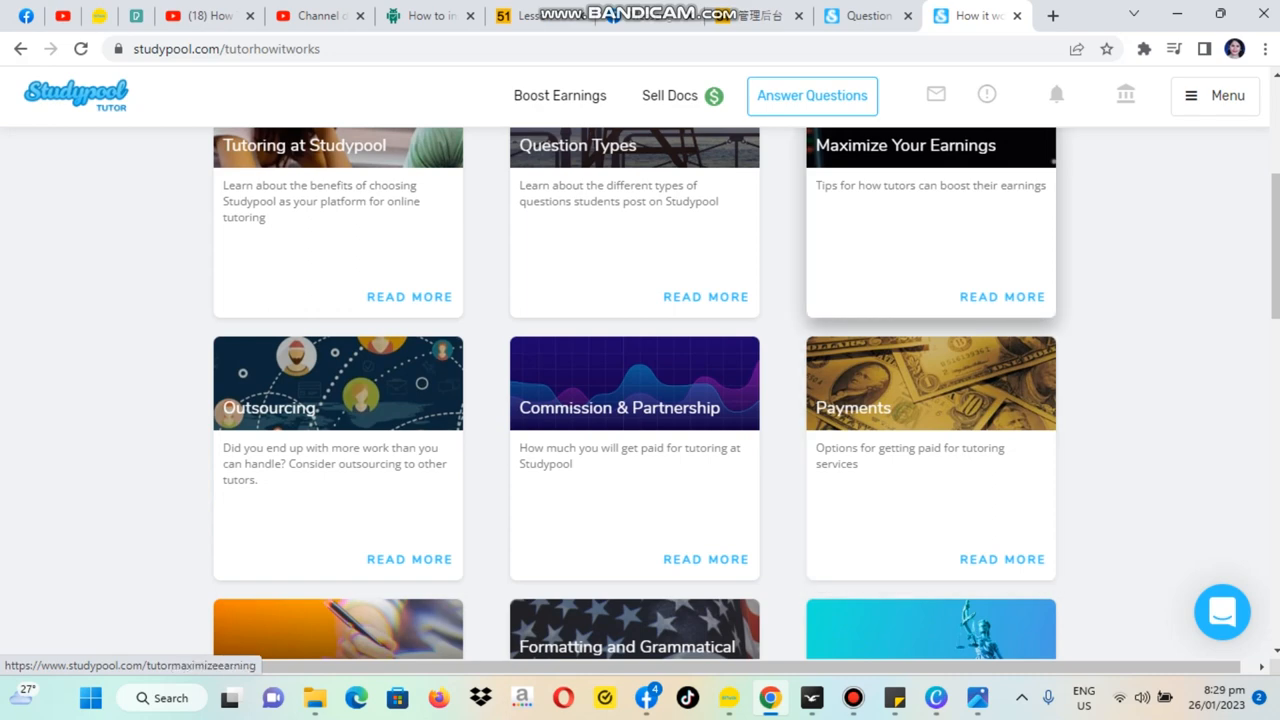
{"action": "left_click", "coordinate": [1002, 296]}
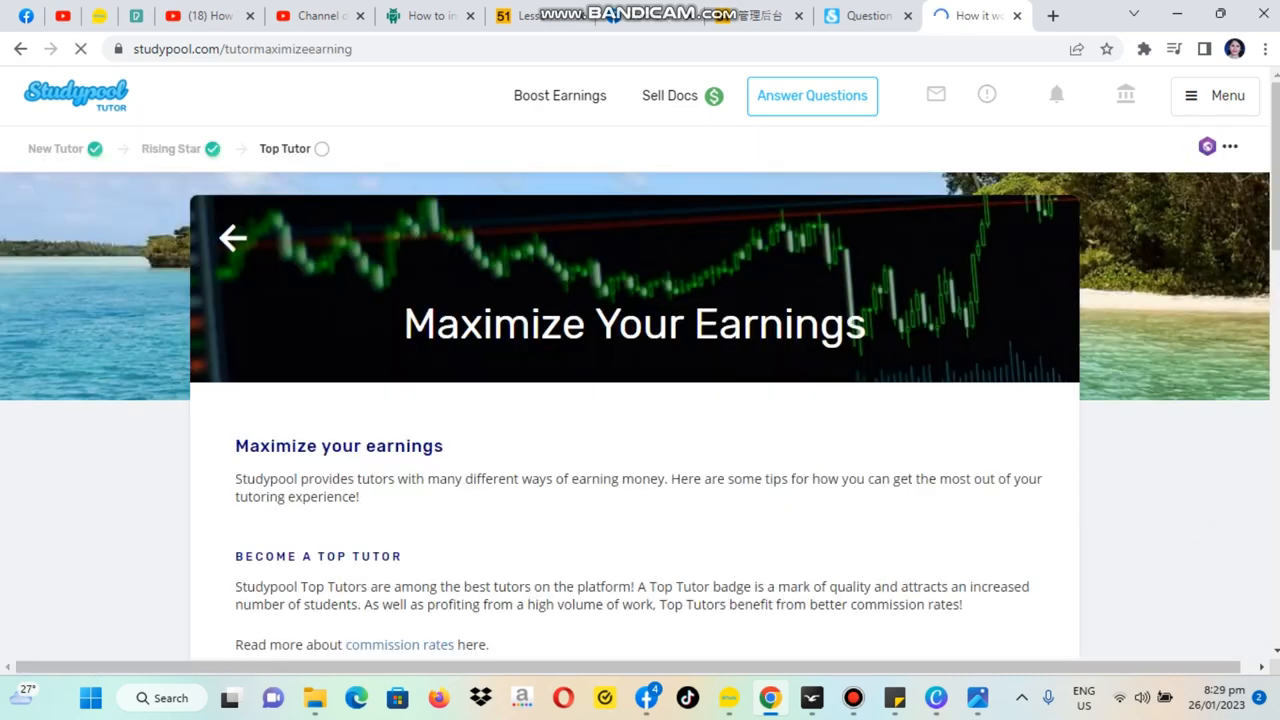
{"action": "scroll", "scroll_direction": "down", "scroll_amount": 3}
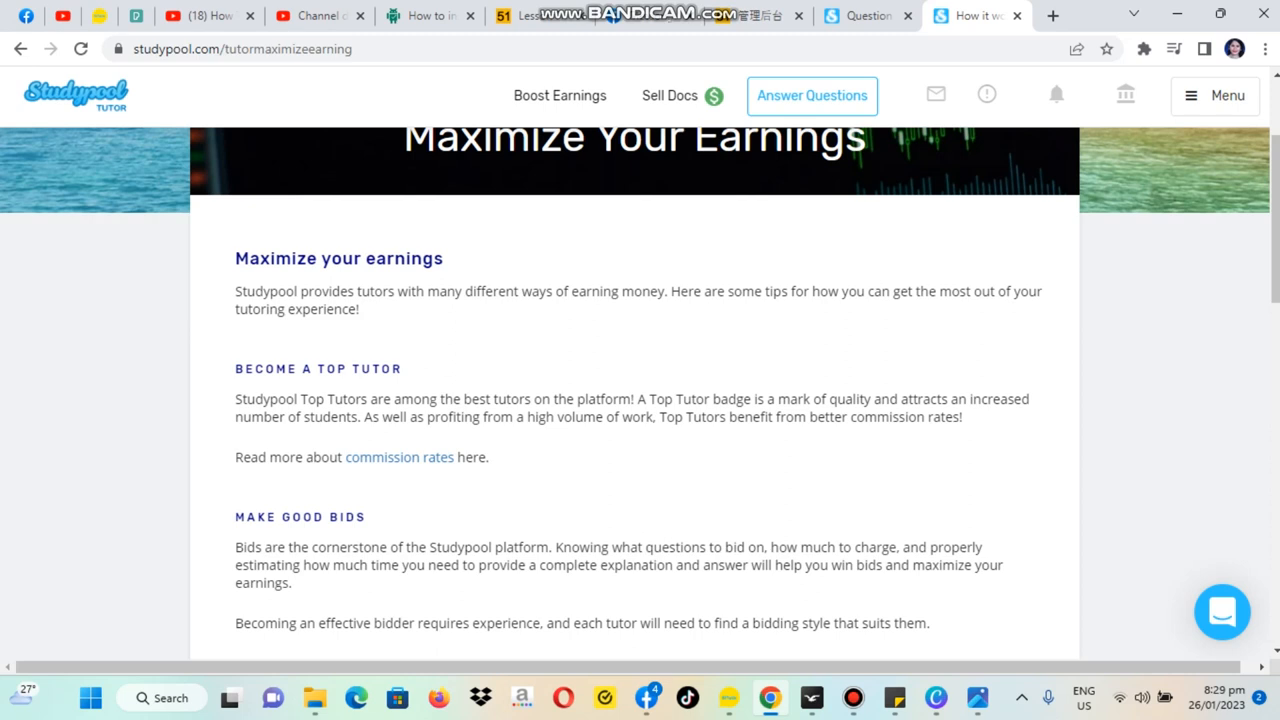
{"action": "scroll", "scroll_direction": "down", "scroll_amount": 3}
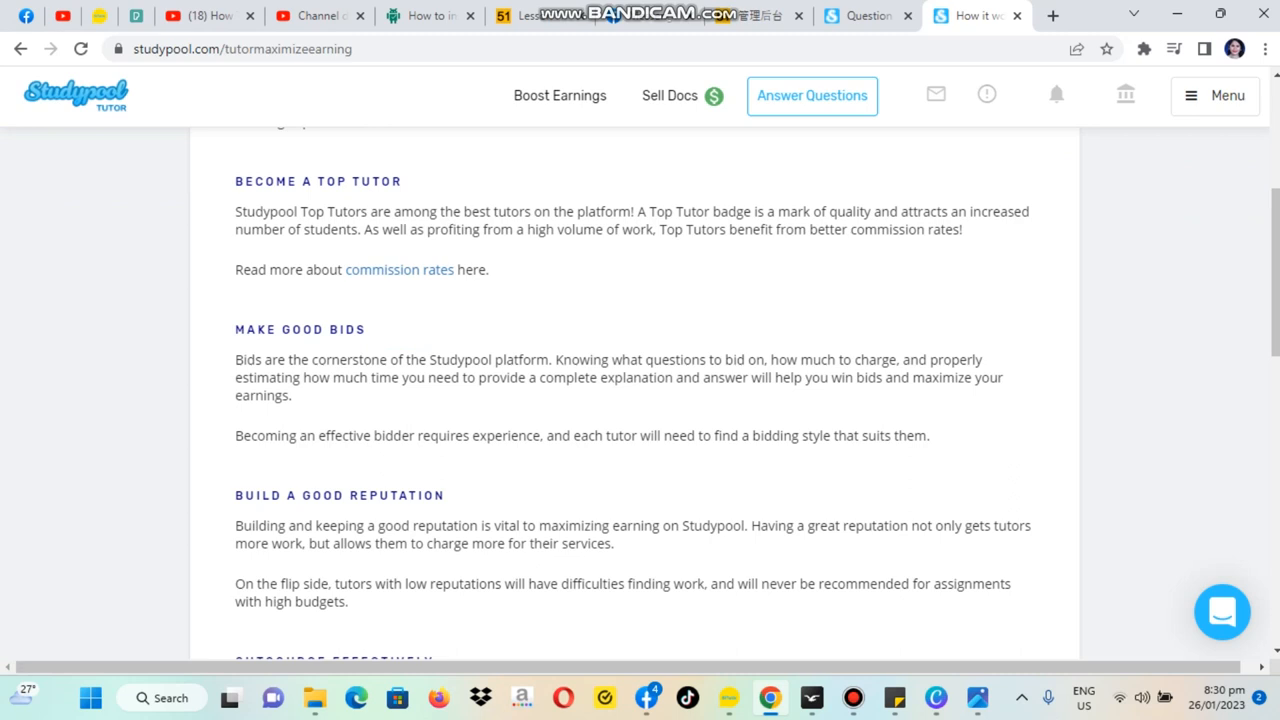
{"action": "scroll", "scroll_direction": "down", "scroll_amount": 3}
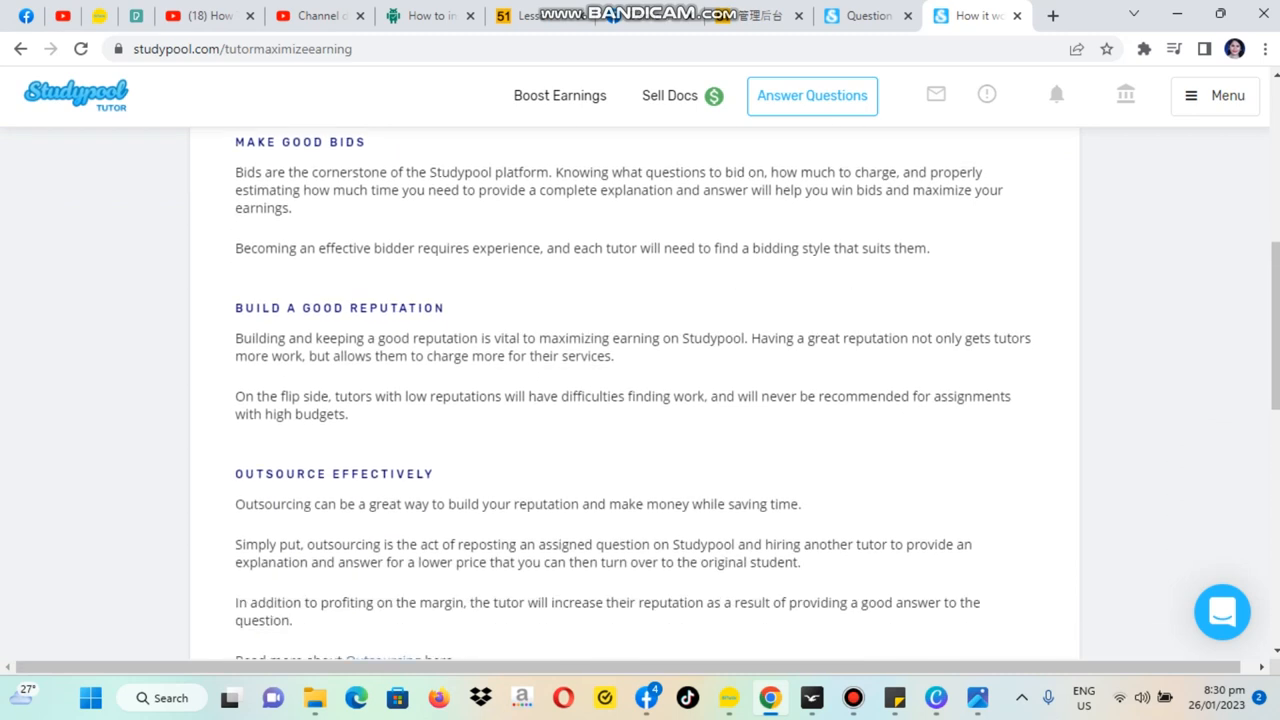
{"action": "scroll", "scroll_direction": "down", "scroll_amount": 3}
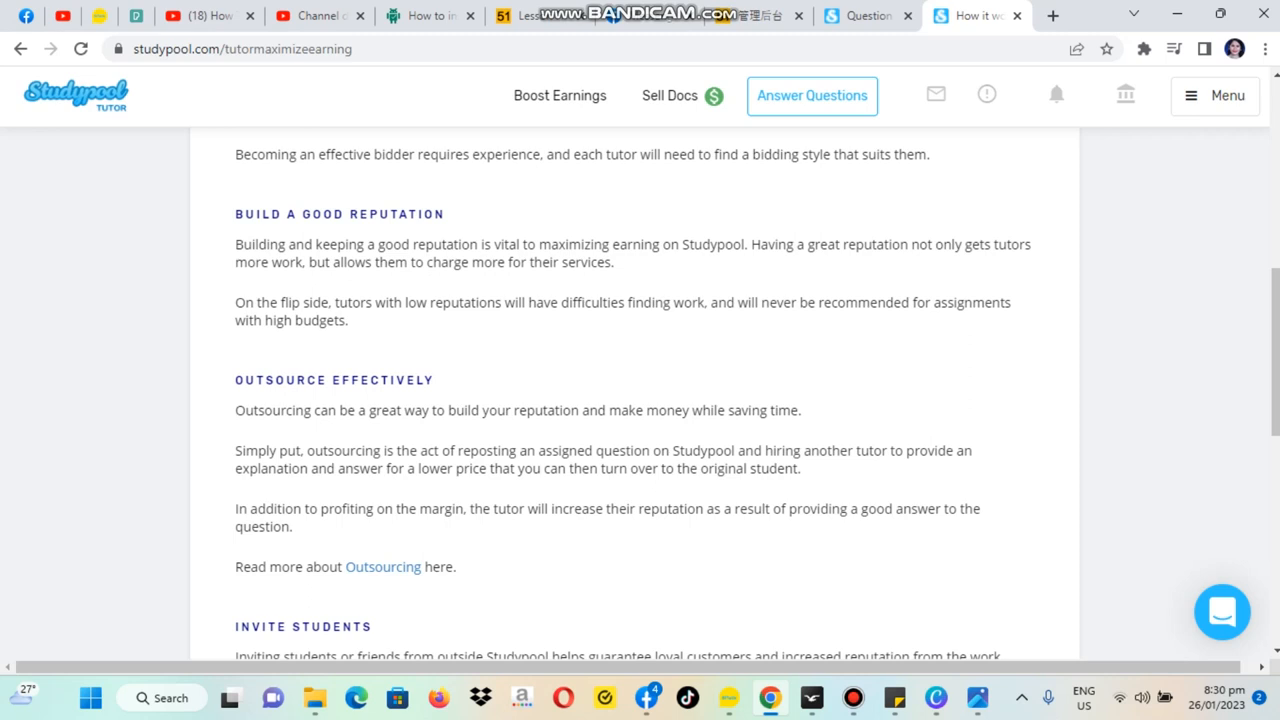
{"action": "scroll", "scroll_direction": "down", "scroll_amount": 3}
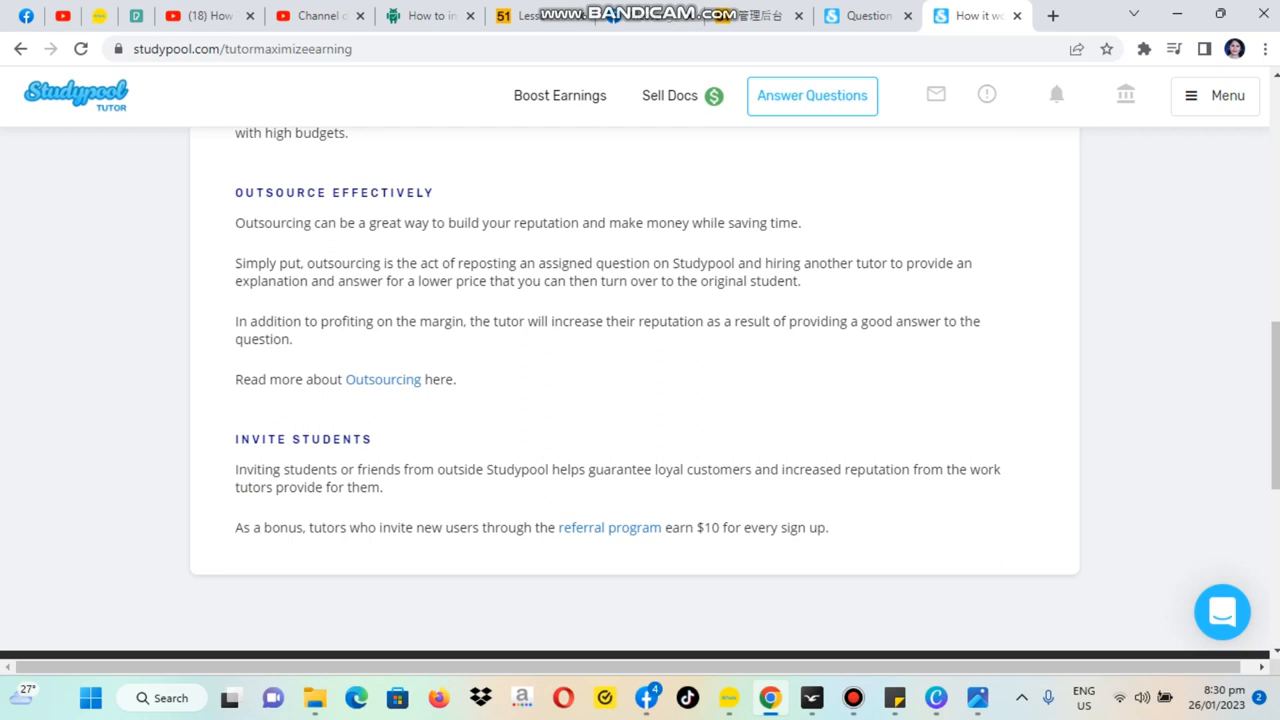
{"action": "scroll", "scroll_direction": "down", "scroll_amount": 3}
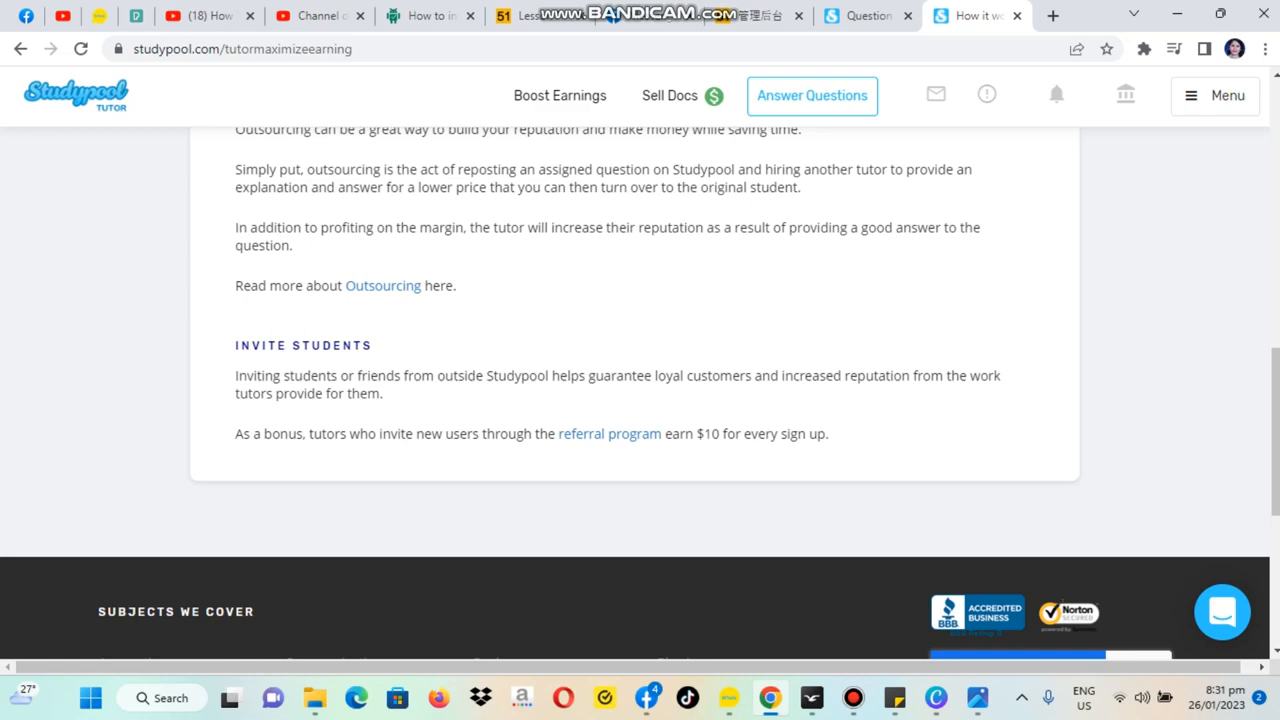
{"action": "scroll", "scroll_direction": "up", "scroll_amount": 3}
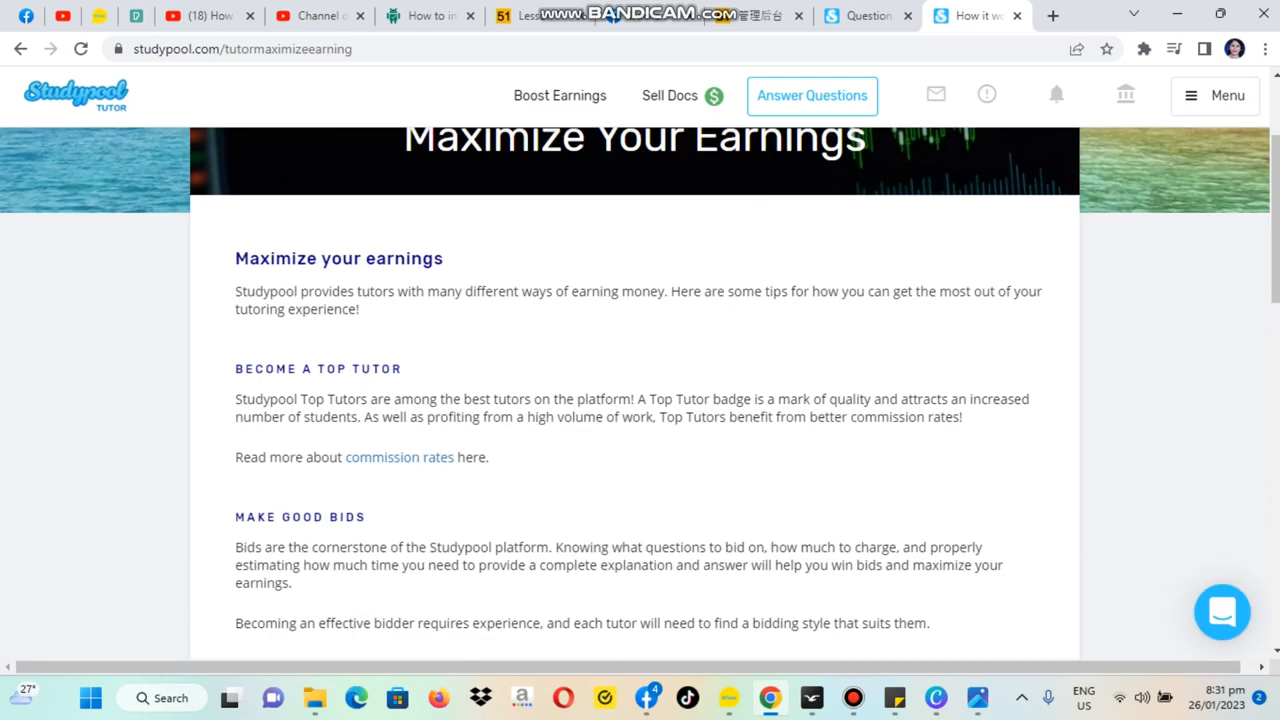
Step: Browse the Tutors article cards down to Studypool Policy
{"action": "scroll", "scroll_direction": "up", "scroll_amount": 3}
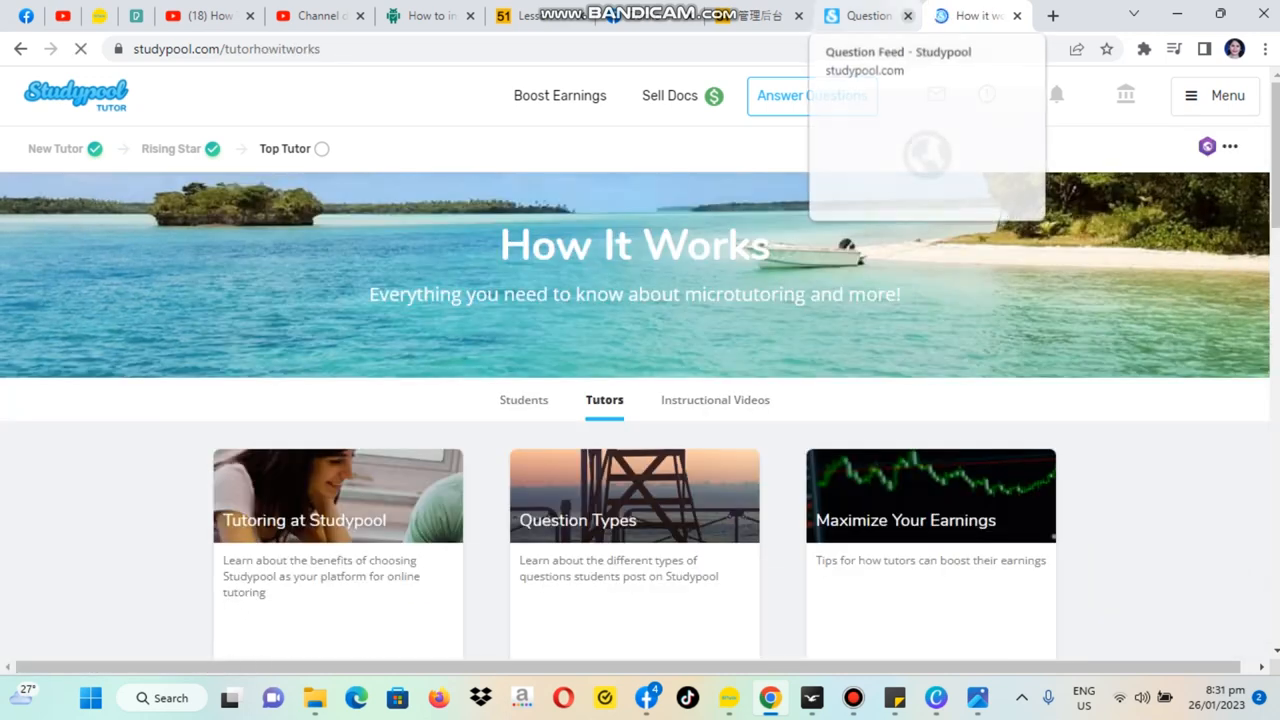
{"action": "scroll", "scroll_direction": "down", "scroll_amount": 3}
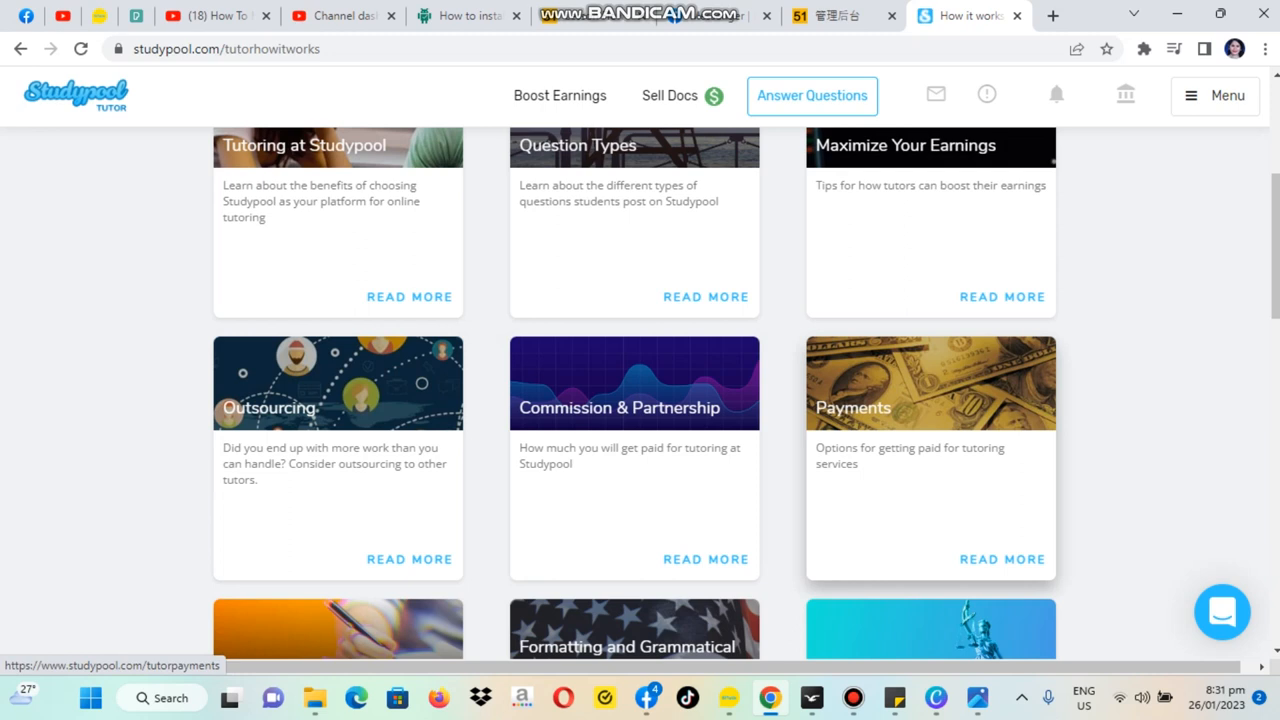
{"action": "scroll", "scroll_direction": "down", "scroll_amount": 3}
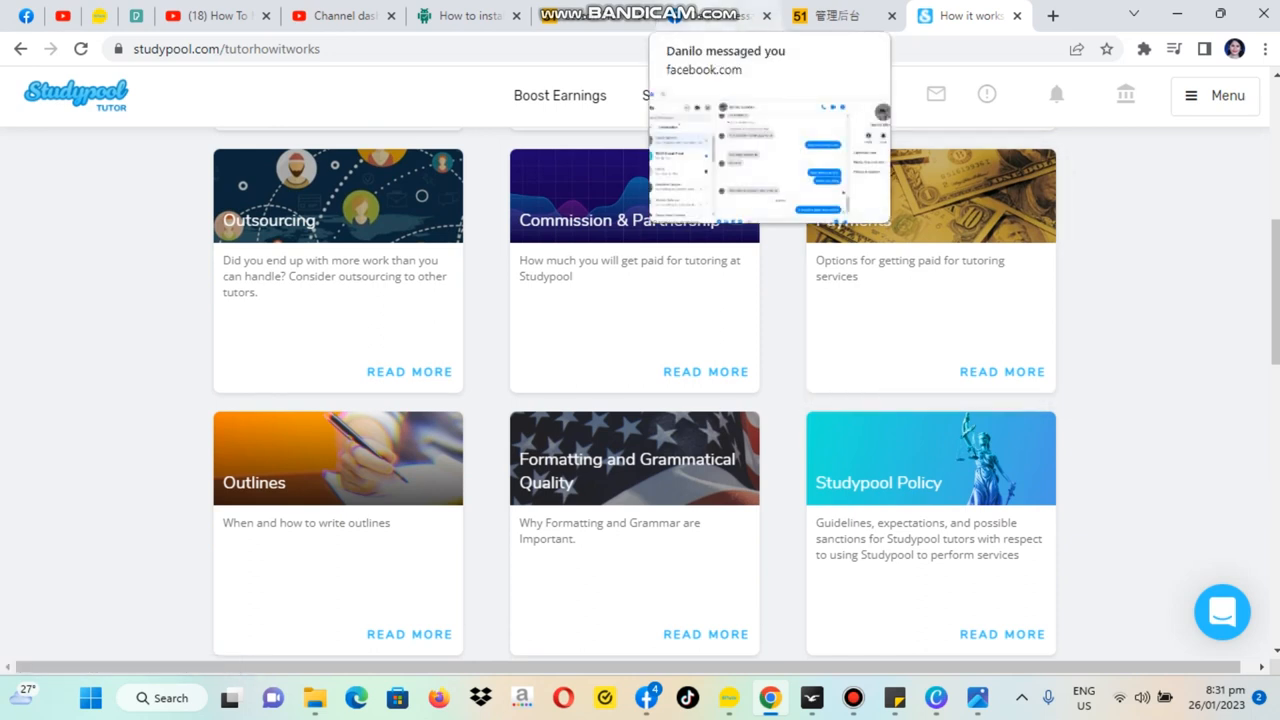
Step: Briefly visit the 51Talk tab, return to Studypool and go to the tutor's own profile page
{"action": "left_click", "coordinate": [768, 60]}
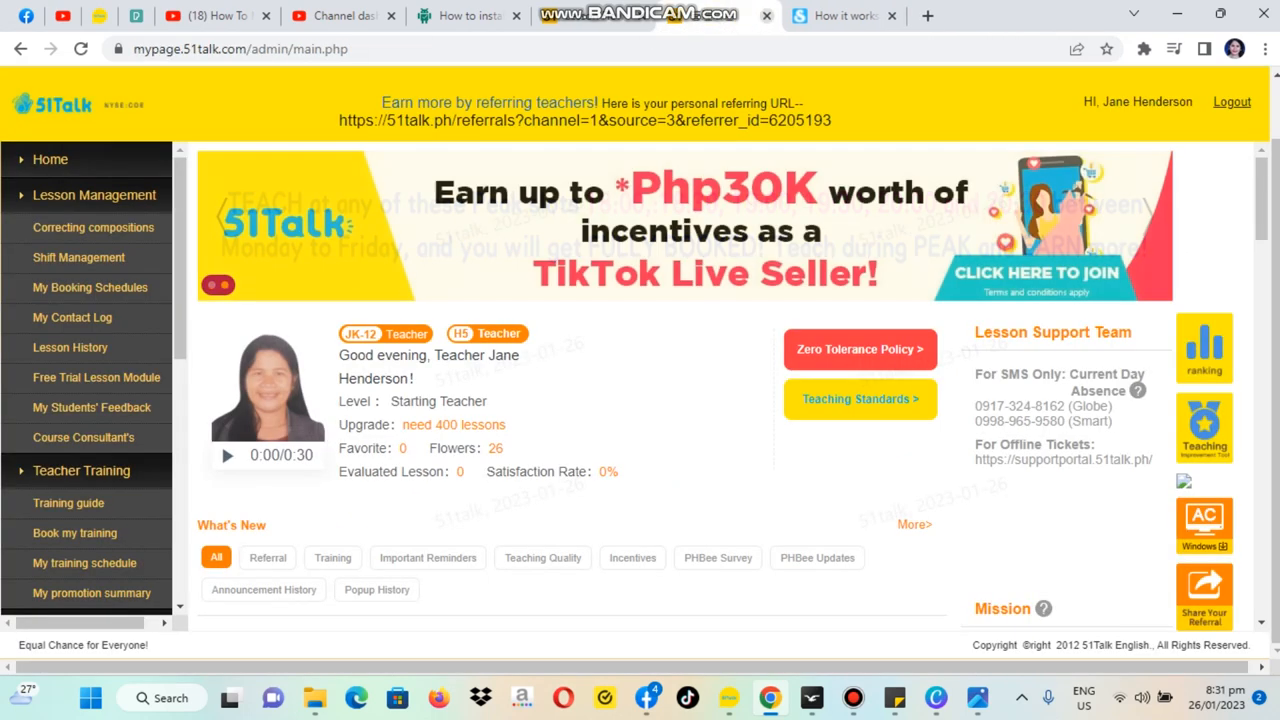
{"action": "left_click", "coordinate": [840, 16]}
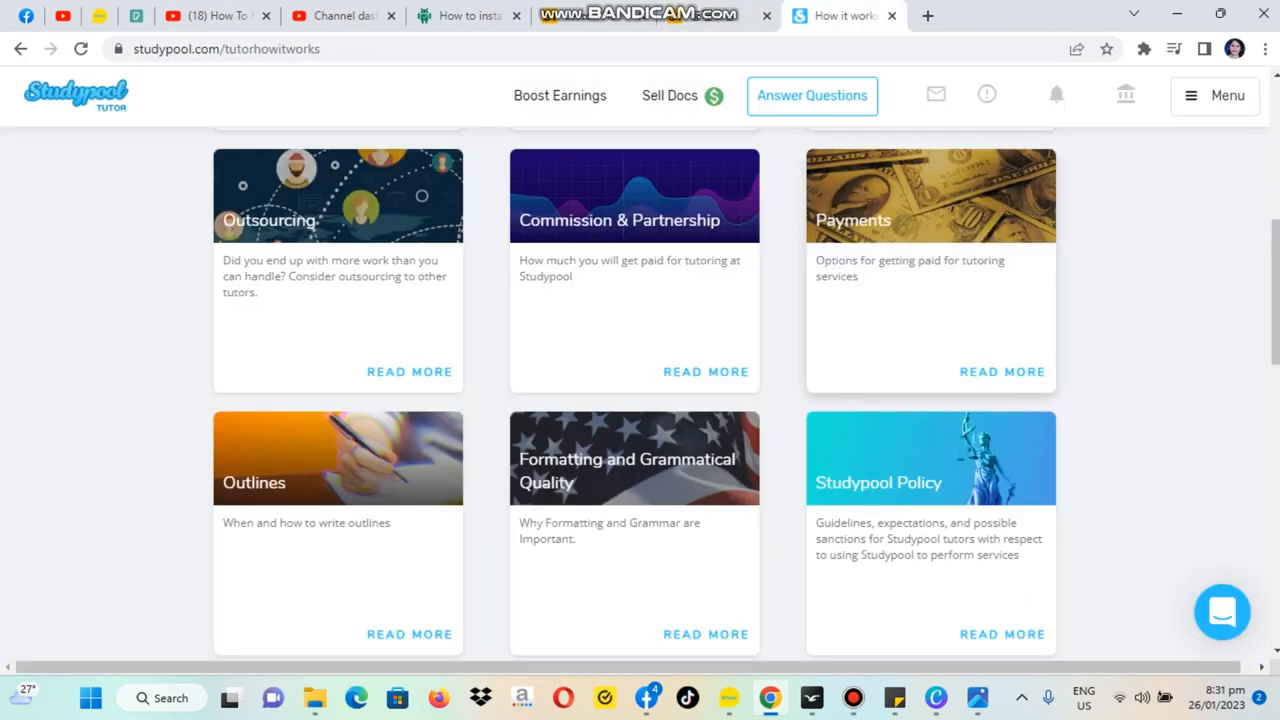
{"action": "mouse_move", "coordinate": [852, 696]}
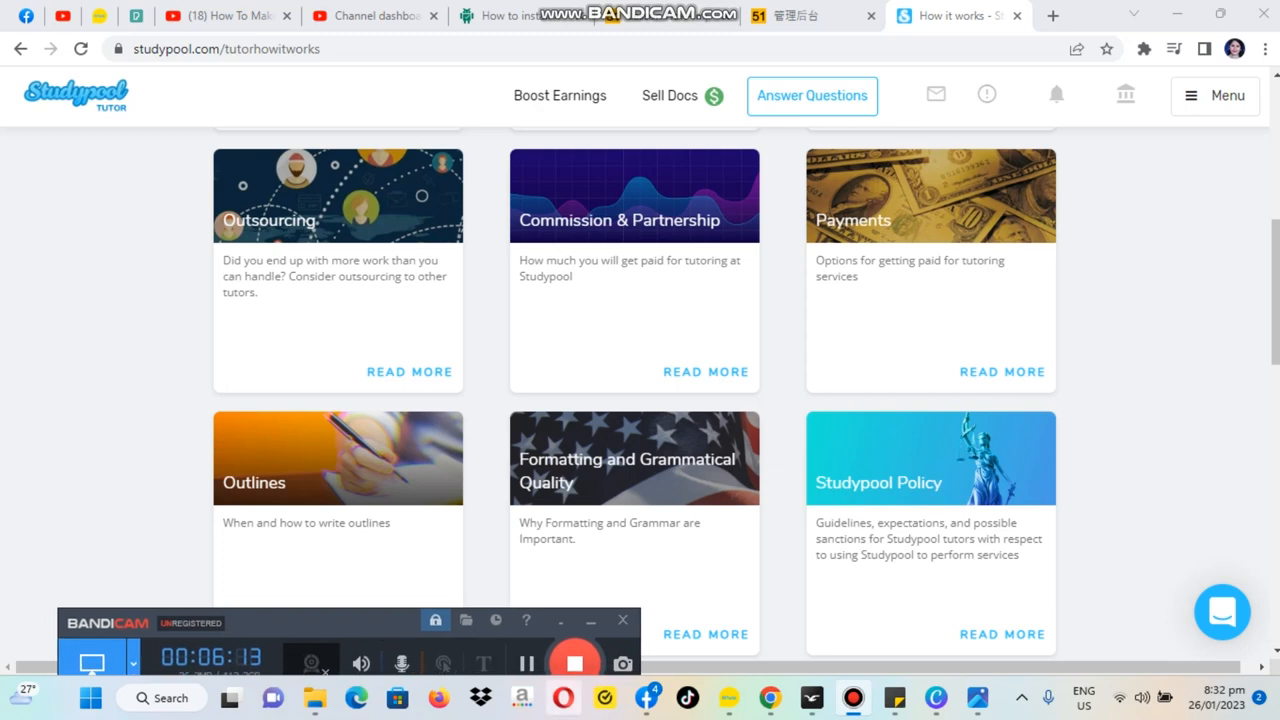
{"action": "left_click", "coordinate": [1234, 48]}
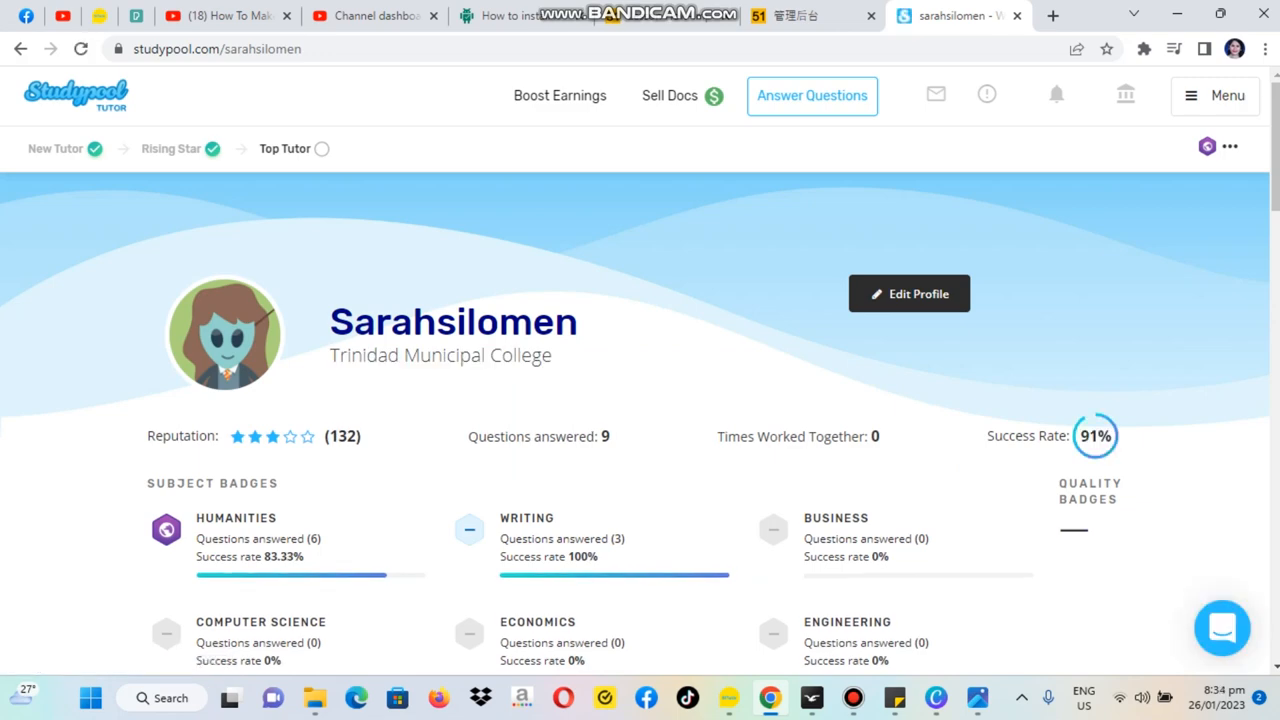
Step: Scroll through the profile's reputation stats and subject badges toward My Balance
{"action": "scroll", "scroll_direction": "down", "scroll_amount": 3}
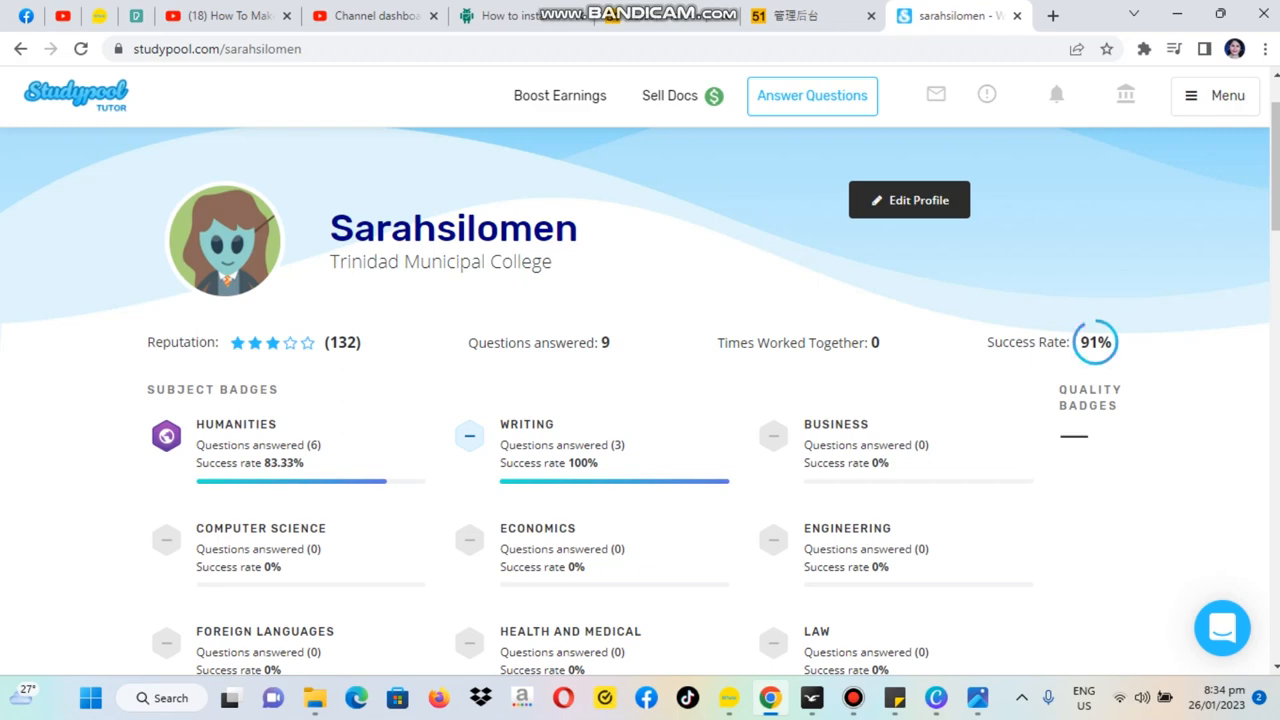
{"action": "scroll", "scroll_direction": "down", "scroll_amount": 3}
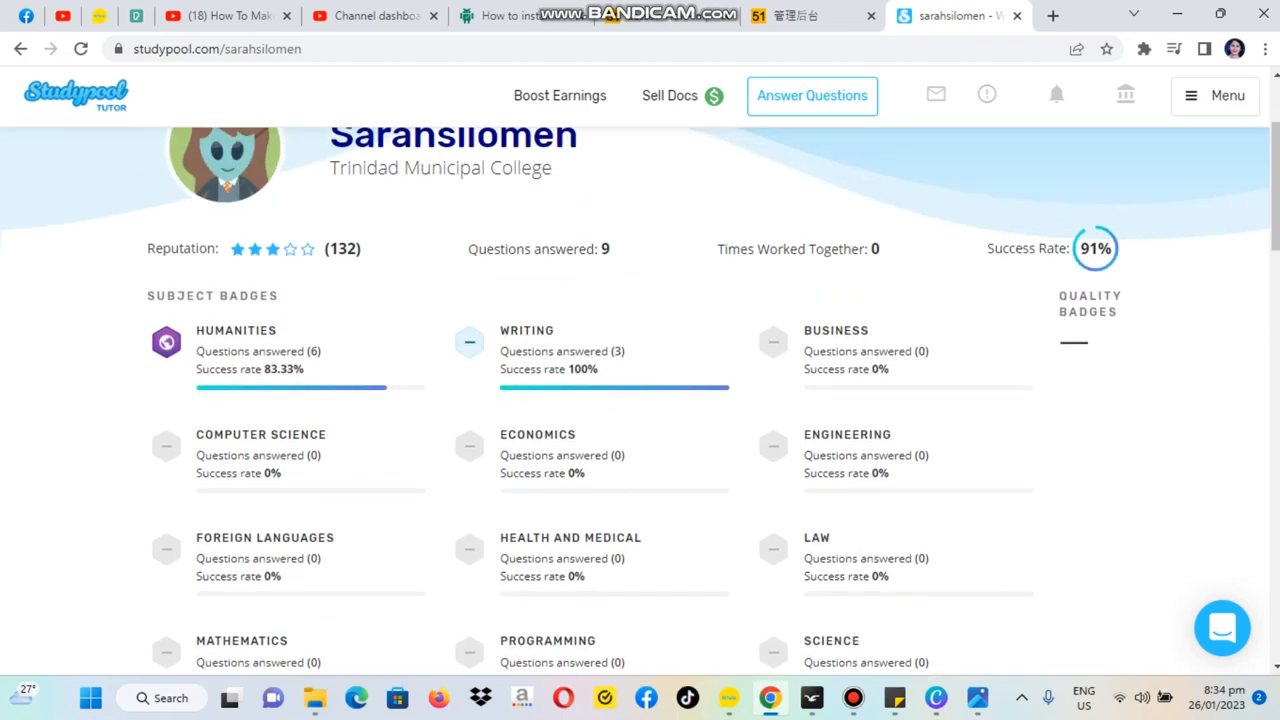
{"action": "scroll", "scroll_direction": "up", "scroll_amount": 3}
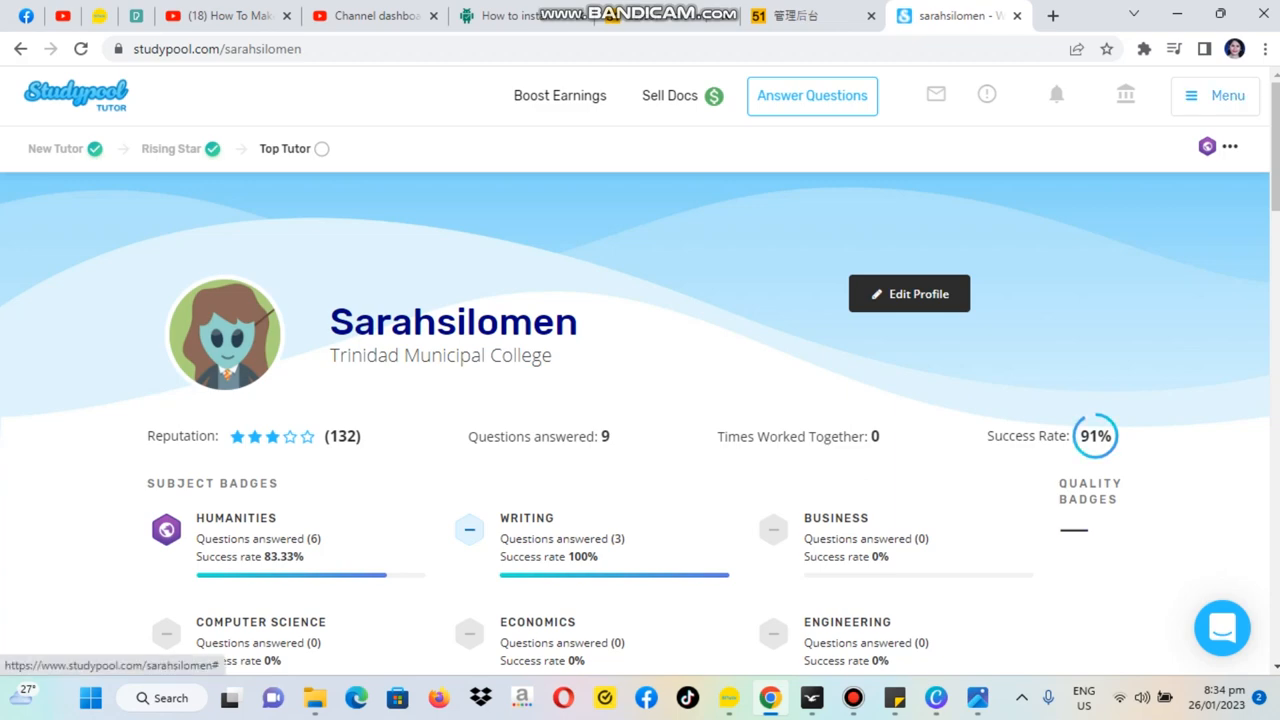
{"action": "scroll", "scroll_direction": "down", "scroll_amount": 3}
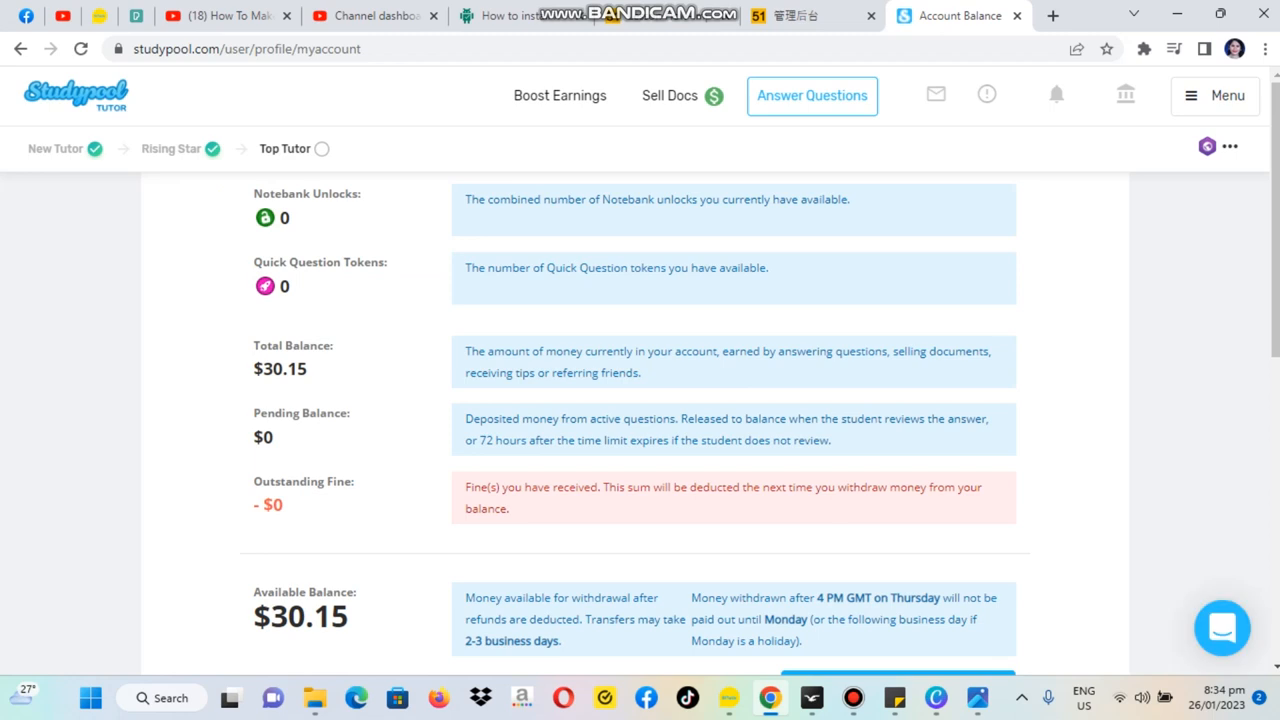
{"action": "scroll", "scroll_direction": "down", "scroll_amount": 3}
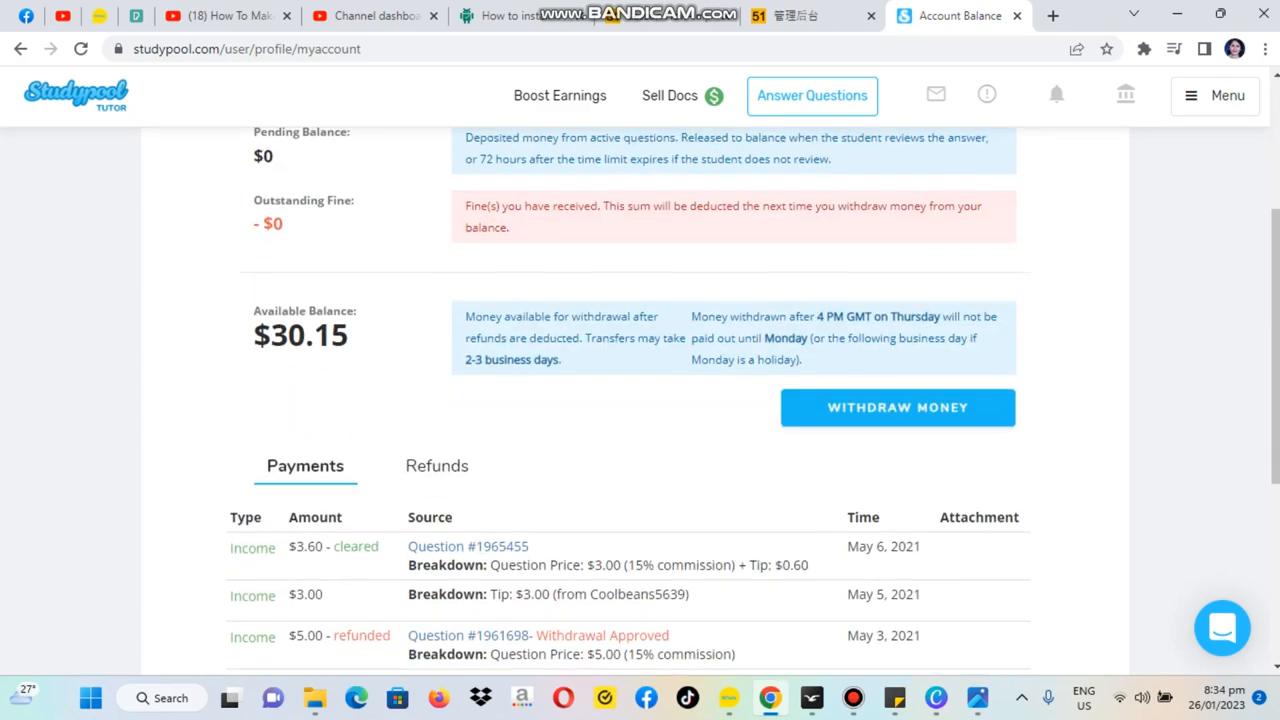
{"action": "scroll", "scroll_direction": "down", "scroll_amount": 3}
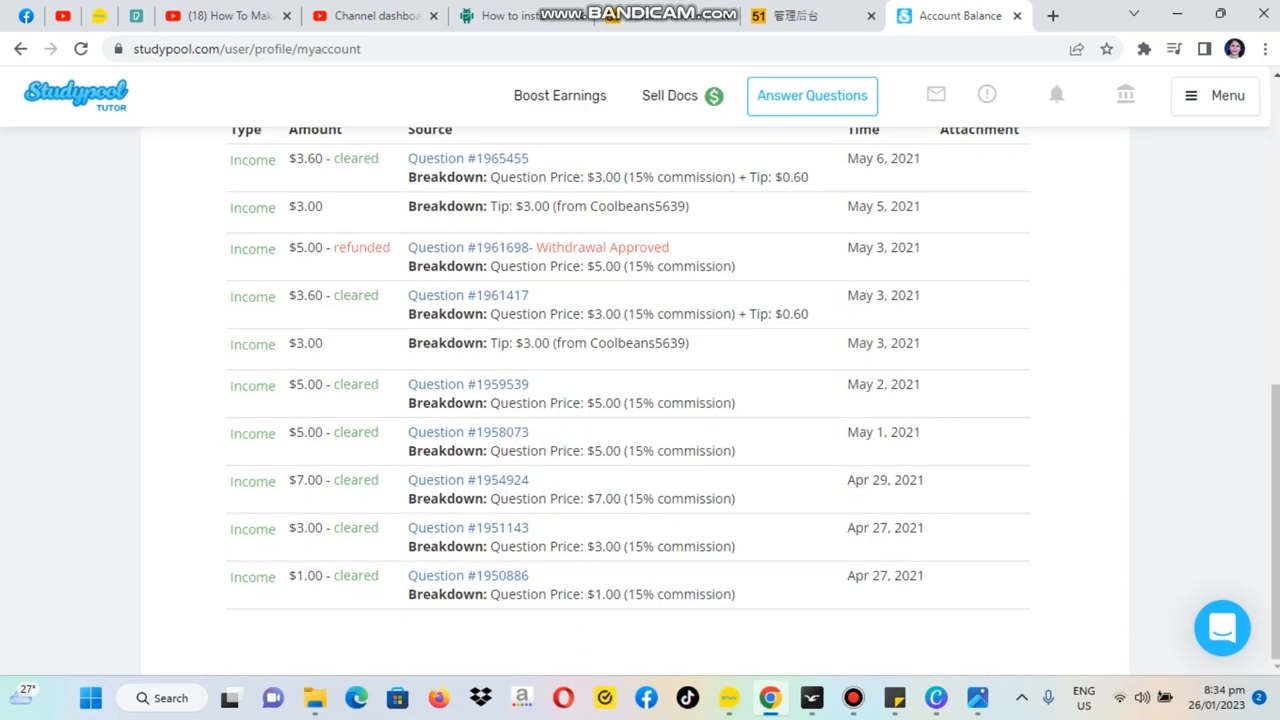
{"action": "scroll", "scroll_direction": "up", "scroll_amount": 3}
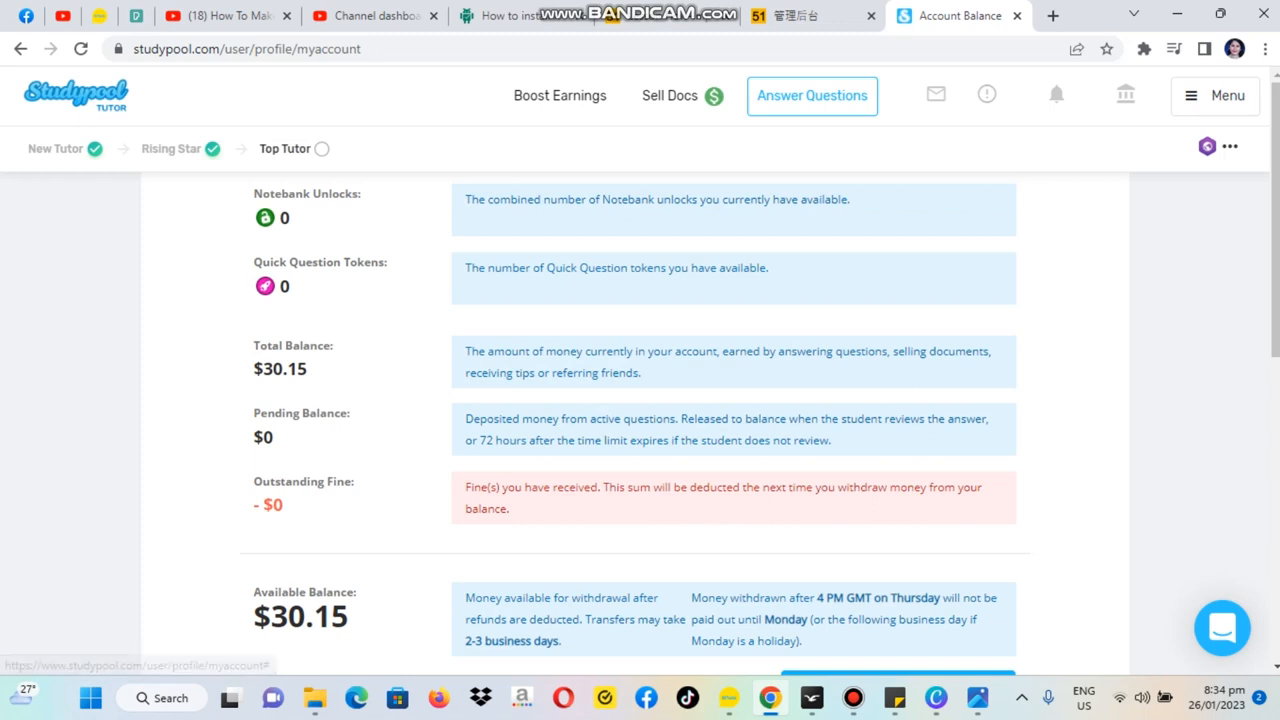
{"action": "left_click", "coordinate": [1214, 96]}
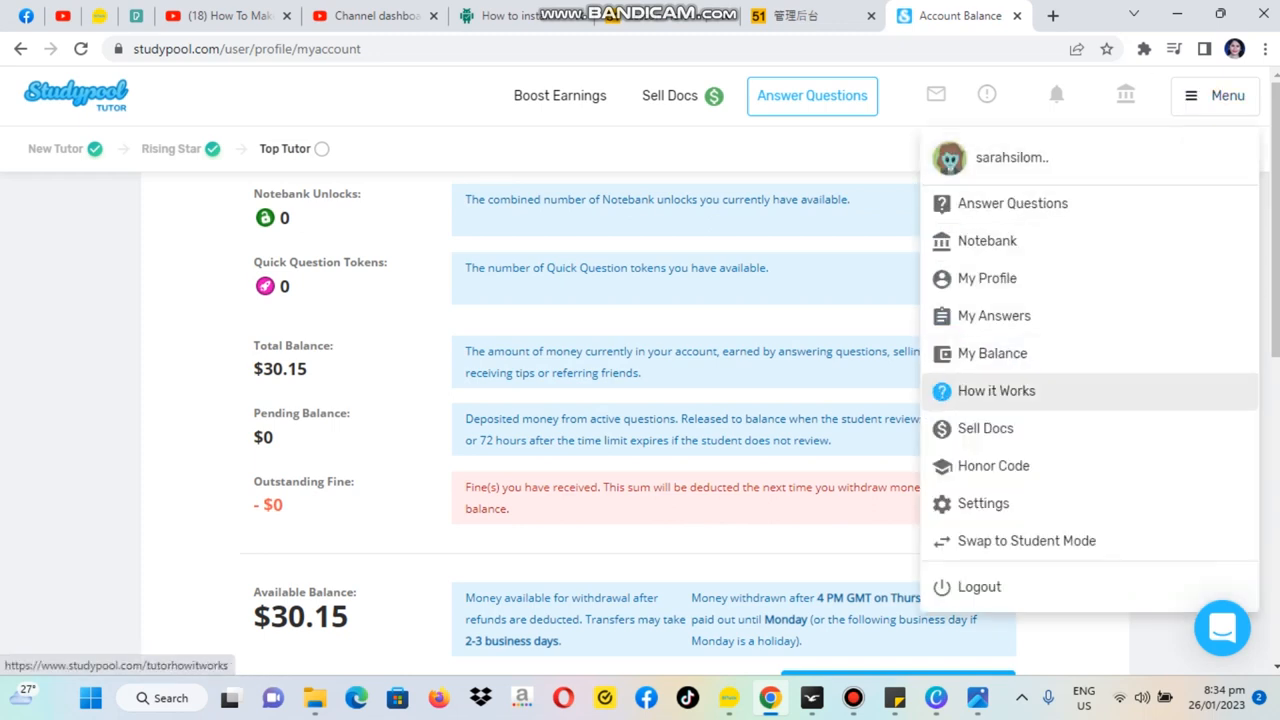
{"action": "mouse_move", "coordinate": [992, 352]}
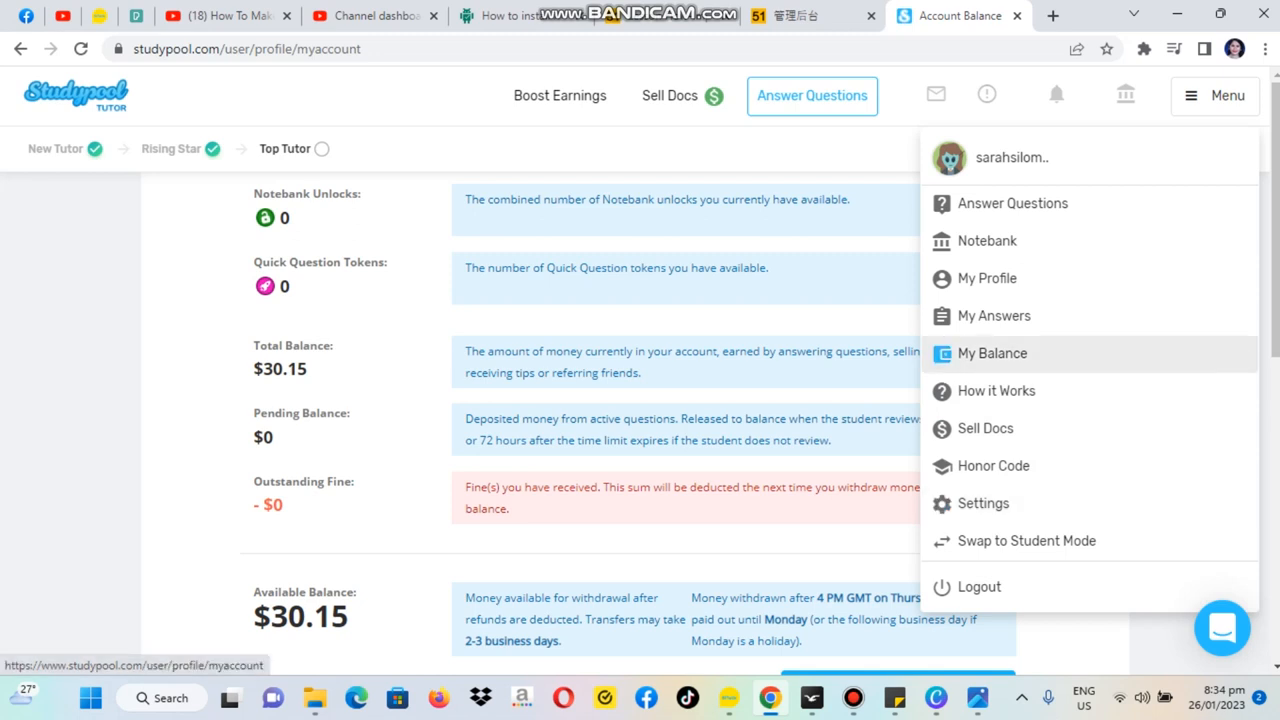
{"action": "mouse_move", "coordinate": [992, 464]}
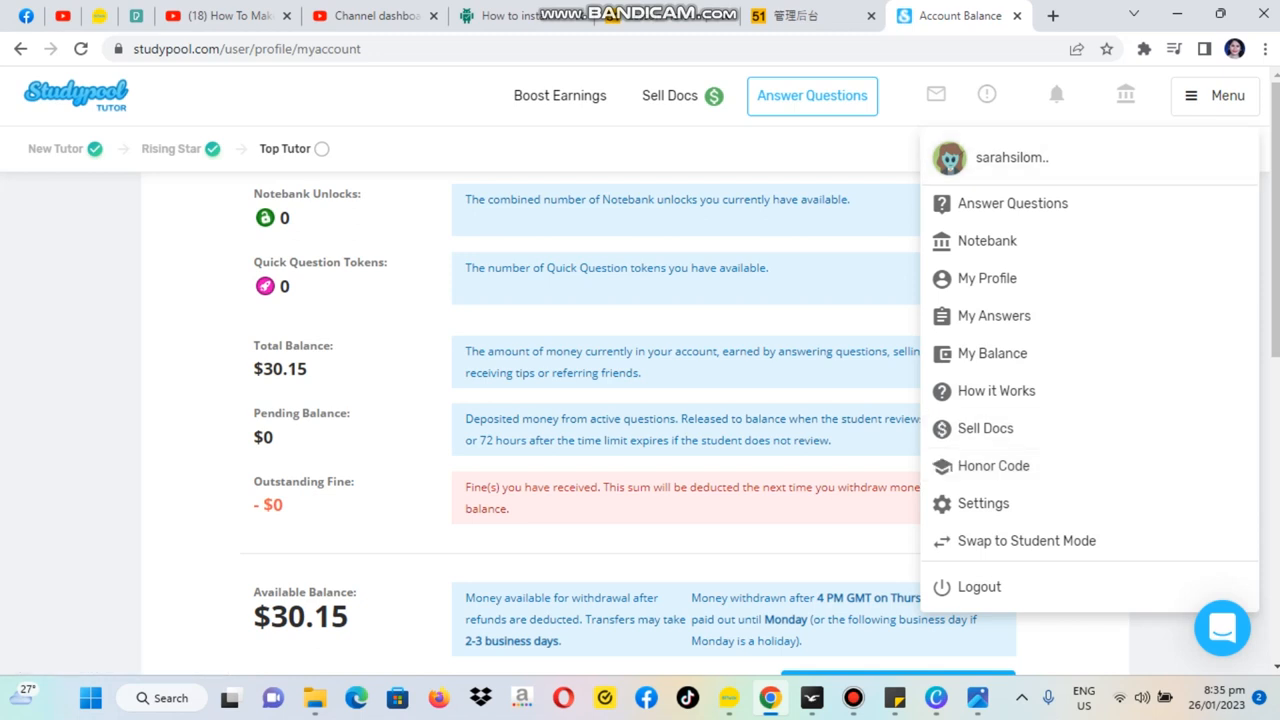
{"action": "mouse_move", "coordinate": [996, 390]}
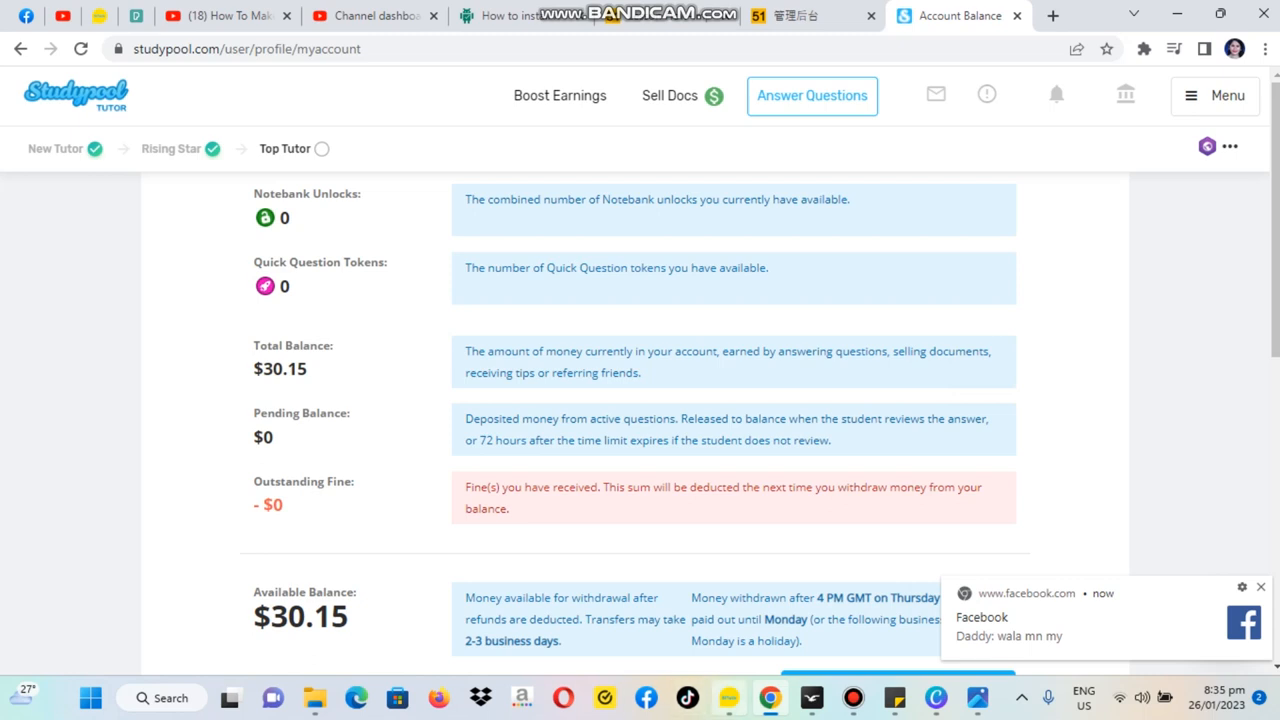
{"action": "mouse_move", "coordinate": [728, 696]}
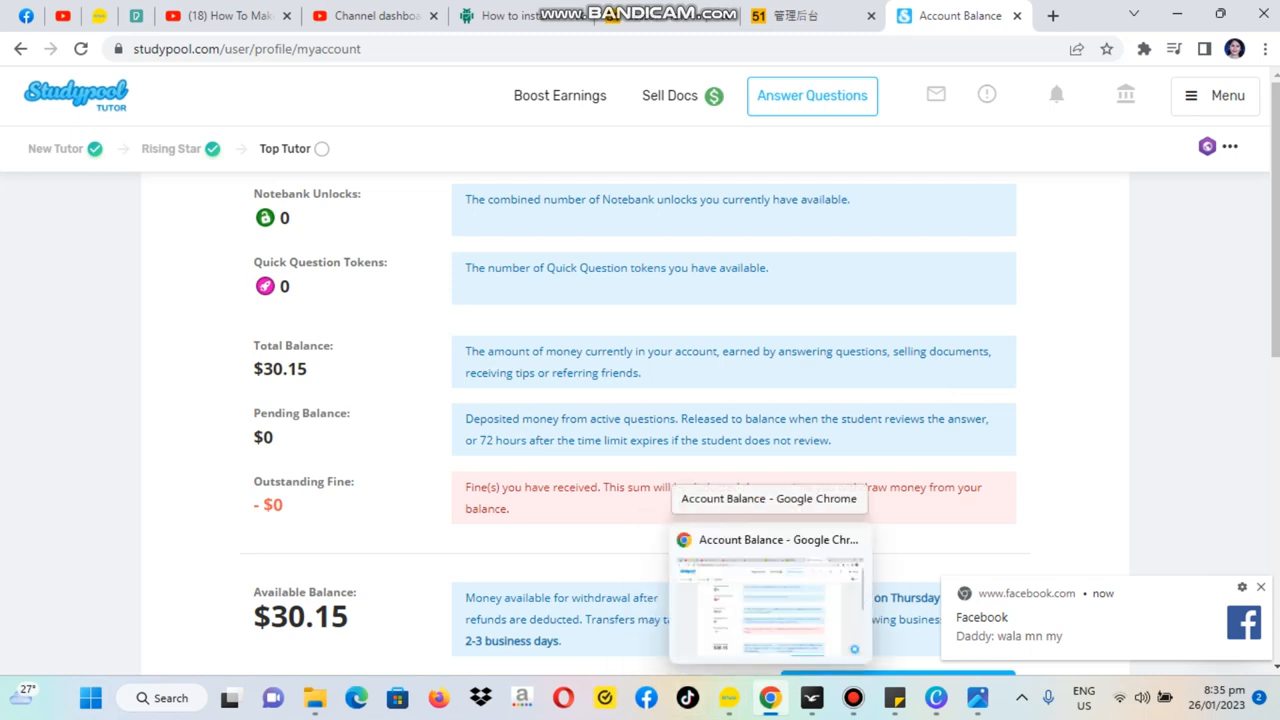